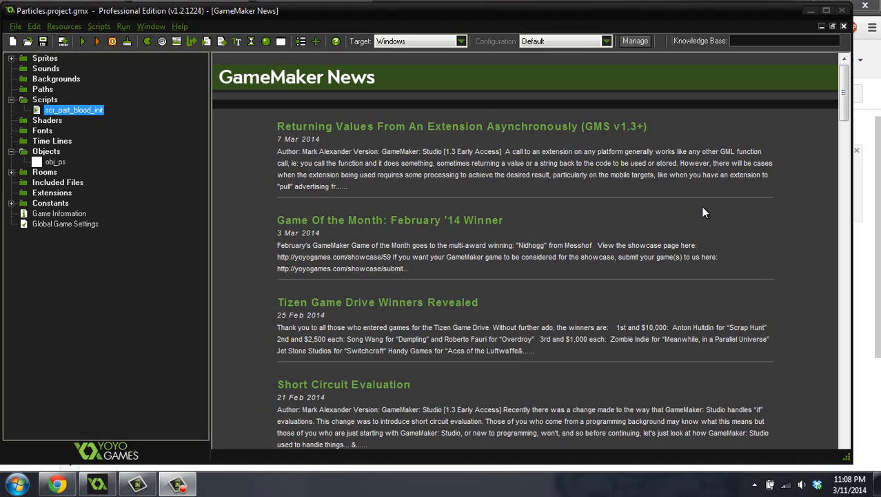
{"action": "mouse_move", "coordinate": [278, 108]}
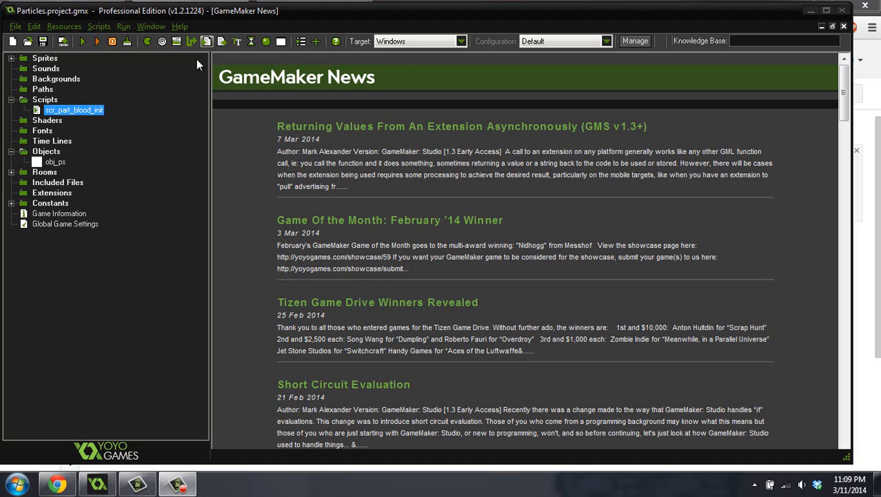
Open the obj_ps object's Object Properties from the Objects folder.
{"action": "double_click", "coordinate": [56, 161]}
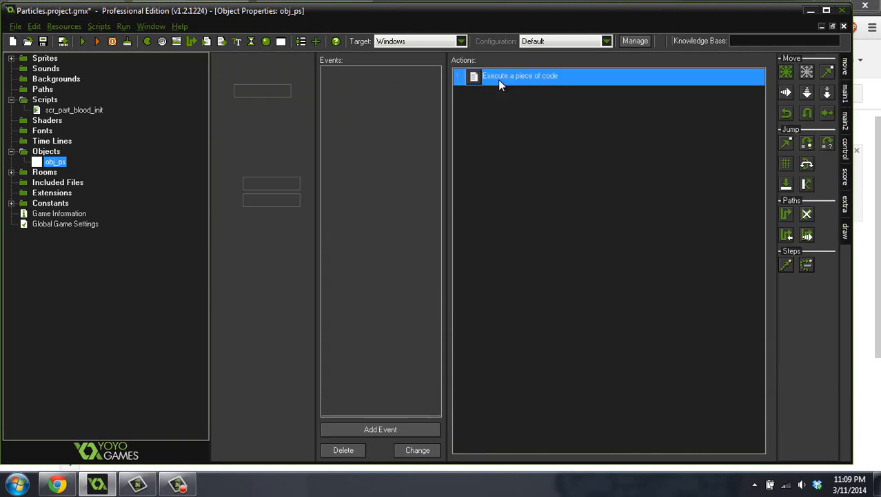
Review obj_ps's Create event code, then close the code editor and the properties window.
{"action": "double_click", "coordinate": [519, 75]}
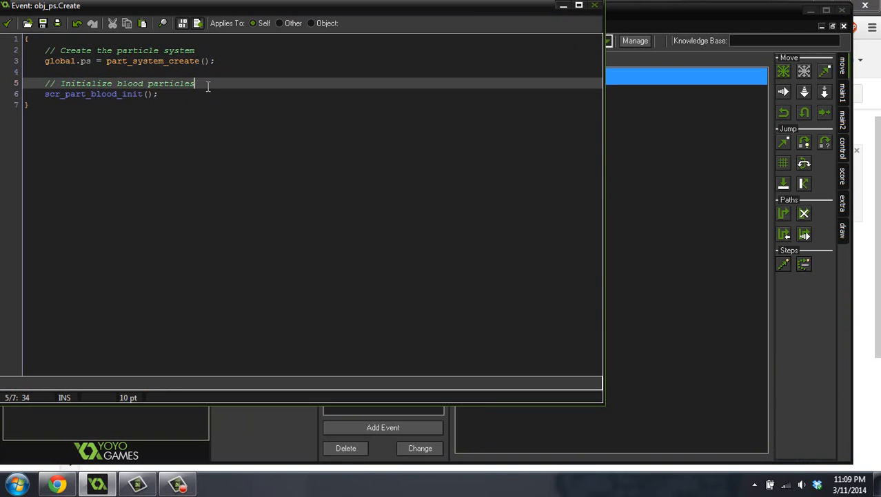
{"action": "left_click", "coordinate": [260, 258]}
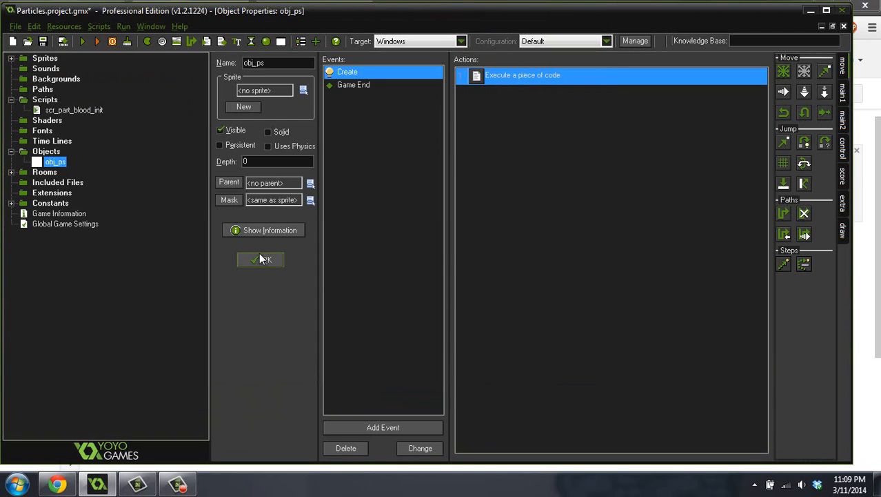
{"action": "left_click", "coordinate": [260, 259]}
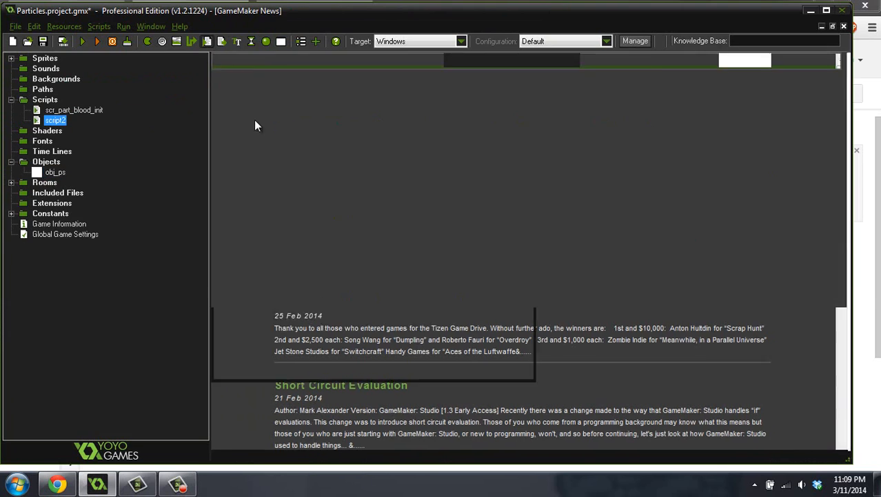
Open script2 in the Script Properties editor.
{"action": "double_click", "coordinate": [55, 120]}
{"action": "type", "text": "scr_part_snow_init"}
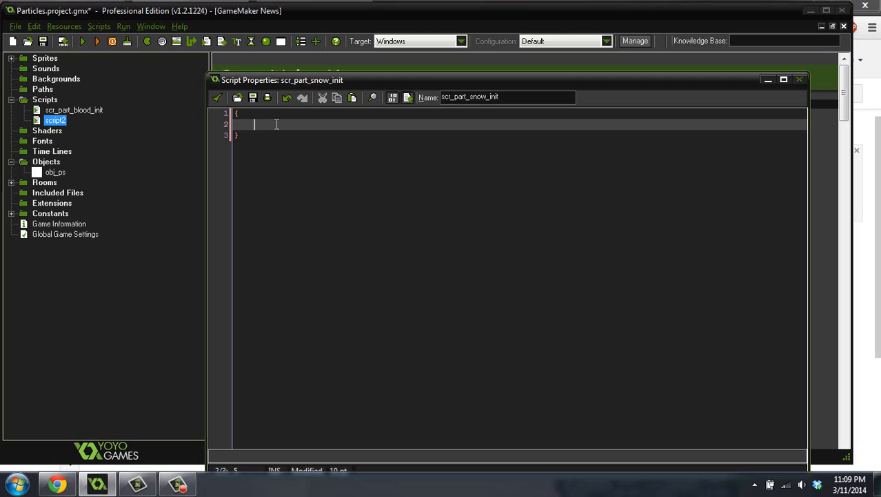
Write global.pt_snow = part_type_create(); and var pt = global.pt_snow; in the script.
{"action": "type", "text": "g"}
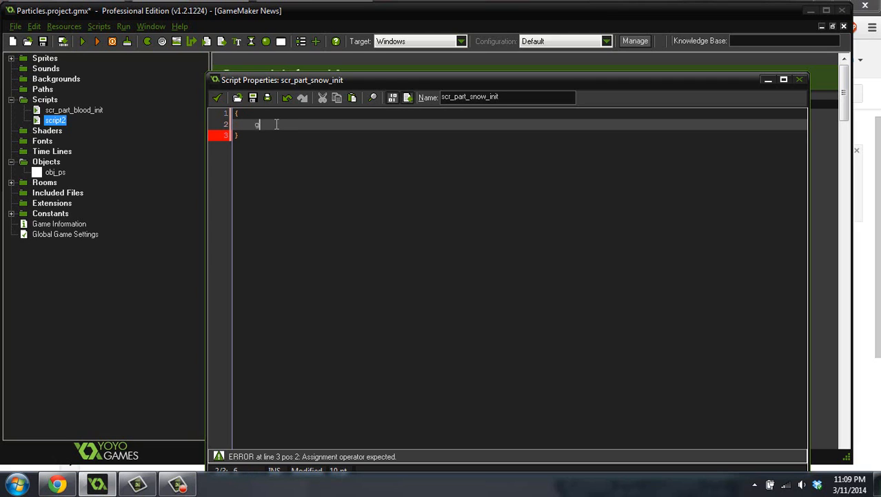
{"action": "type", "text": "lobal.pt_snow = part"}
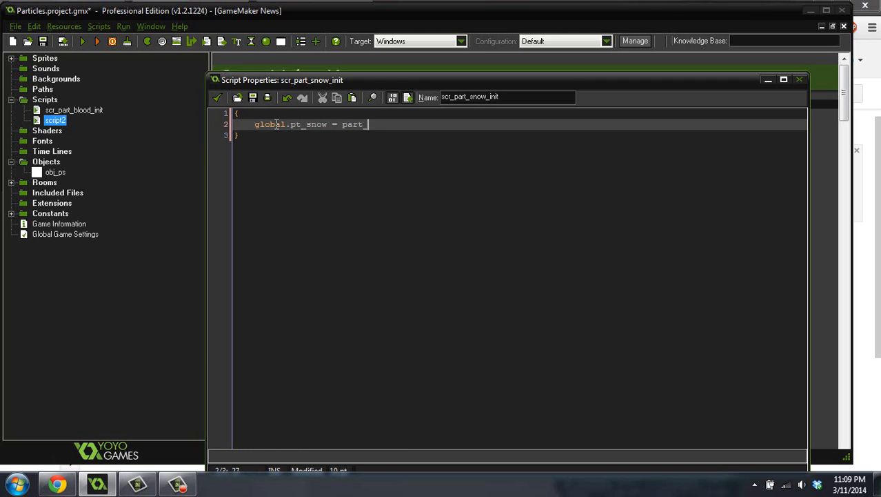
{"action": "type", "text": "_type_create"}
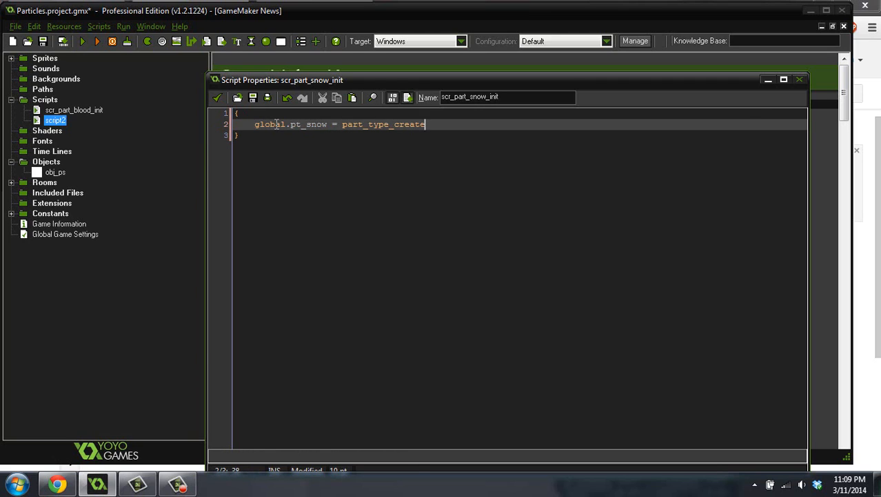
{"action": "type", "text": "()"}
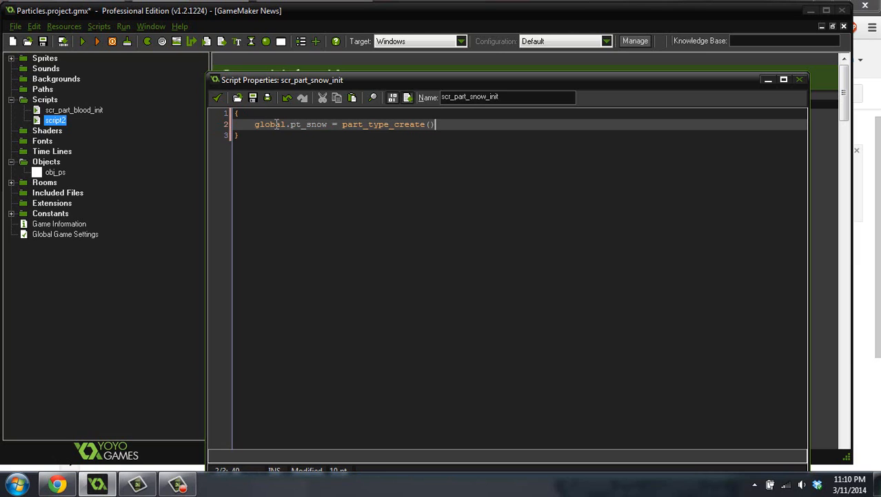
{"action": "type", "text": ";"}
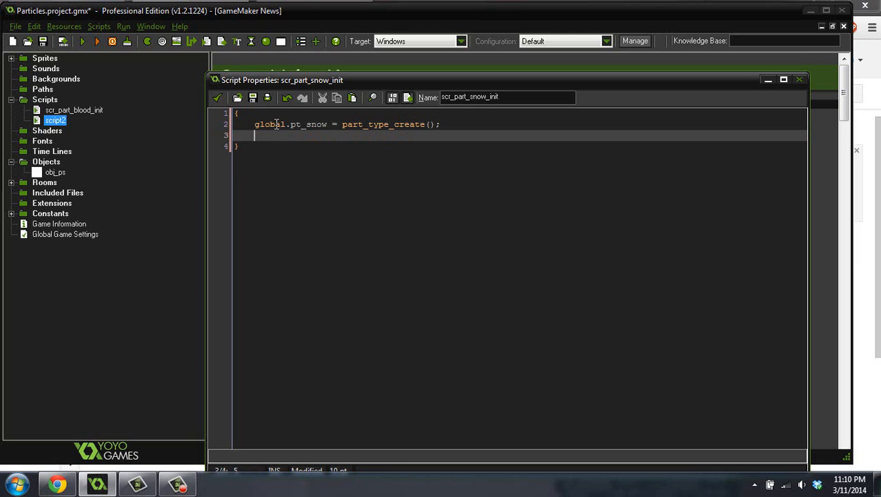
{"action": "type", "text": "var pt = bl"}
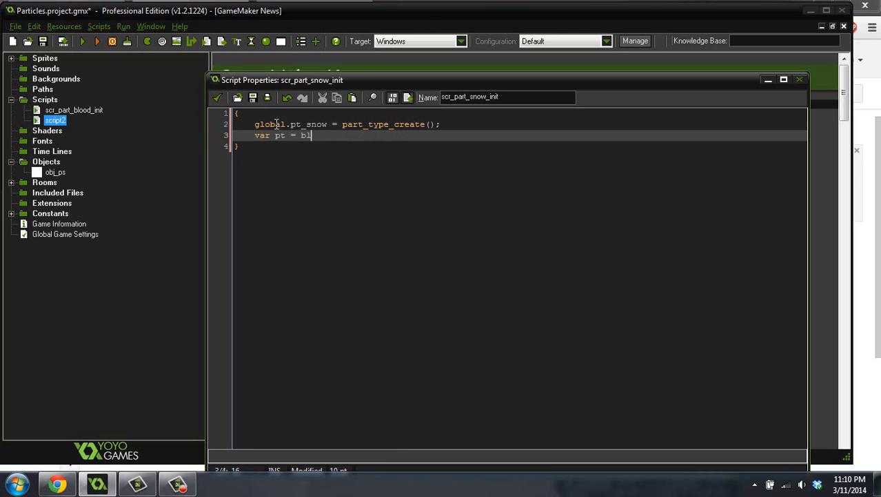
{"action": "type", "text": "global."}
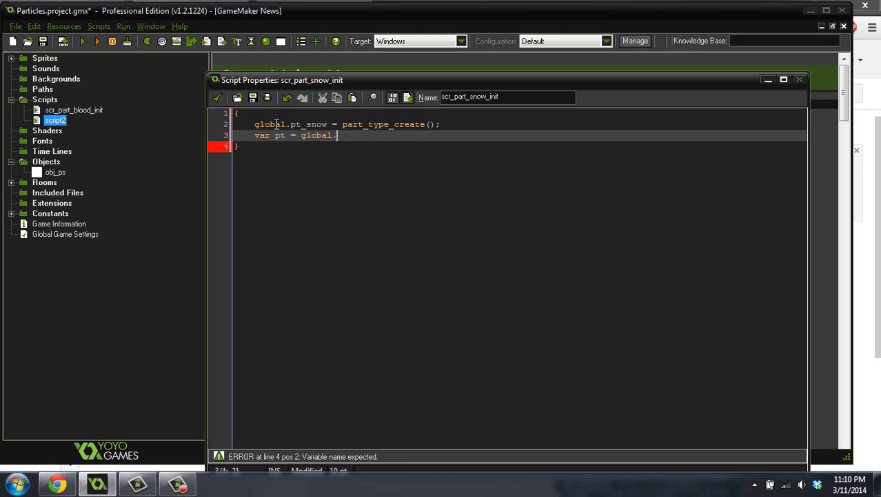
{"action": "type", "text": "pt_snow;"}
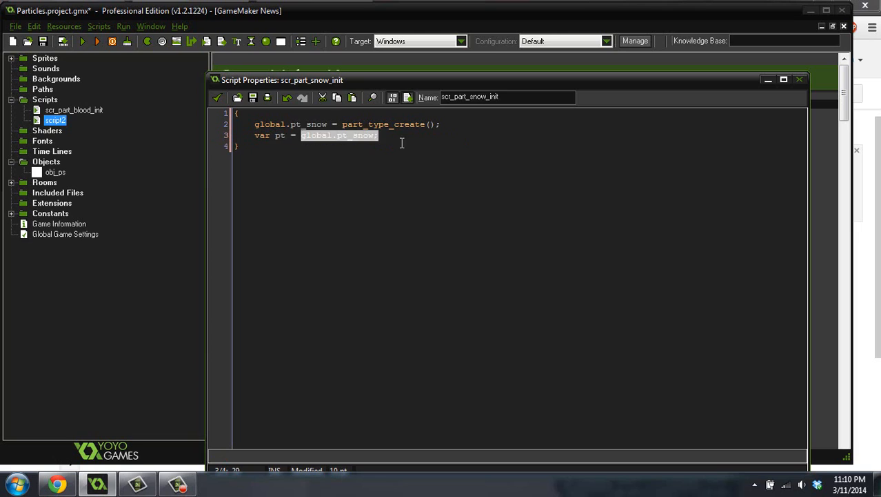
{"action": "left_click", "coordinate": [459, 201]}
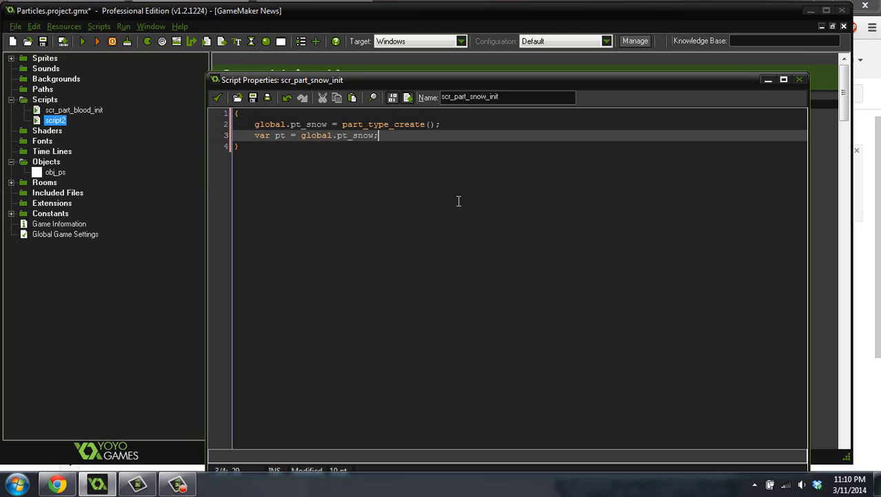
{"action": "mouse_move", "coordinate": [574, 166]}
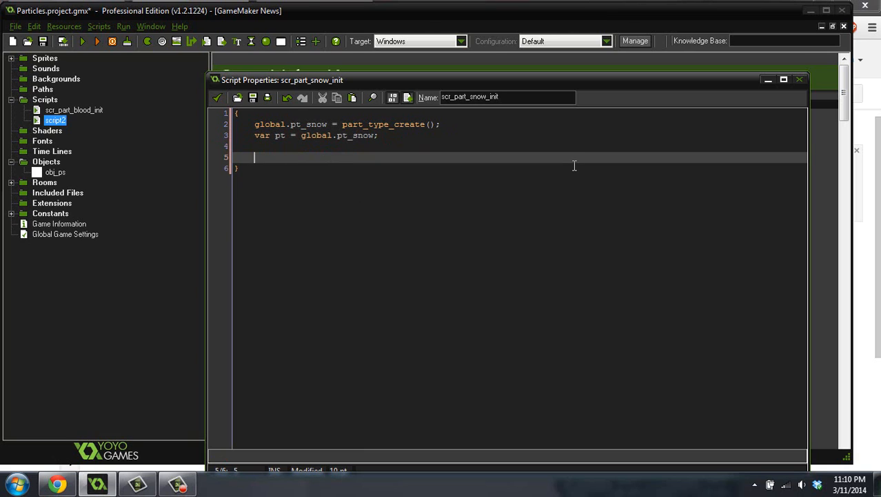
Add part_type_shape(pt, pt_shape_snow); and begin a new line below it.
{"action": "type", "text": "p"}
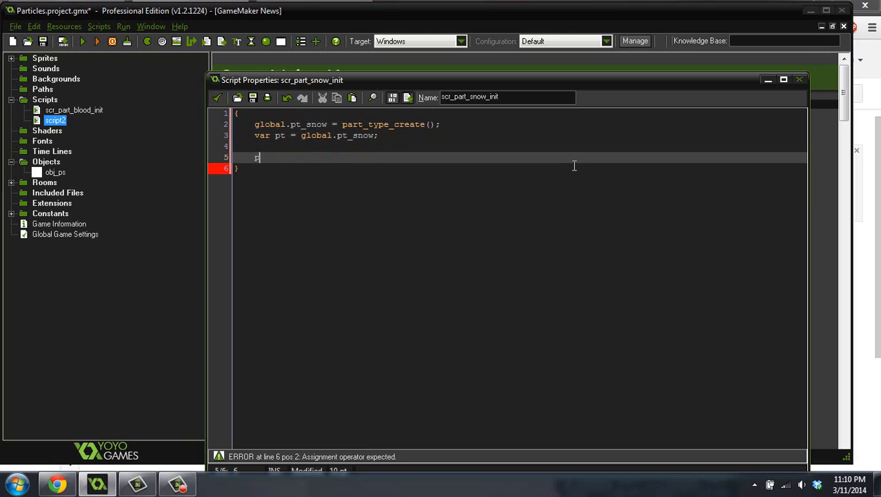
{"action": "type", "text": "part_type_s"}
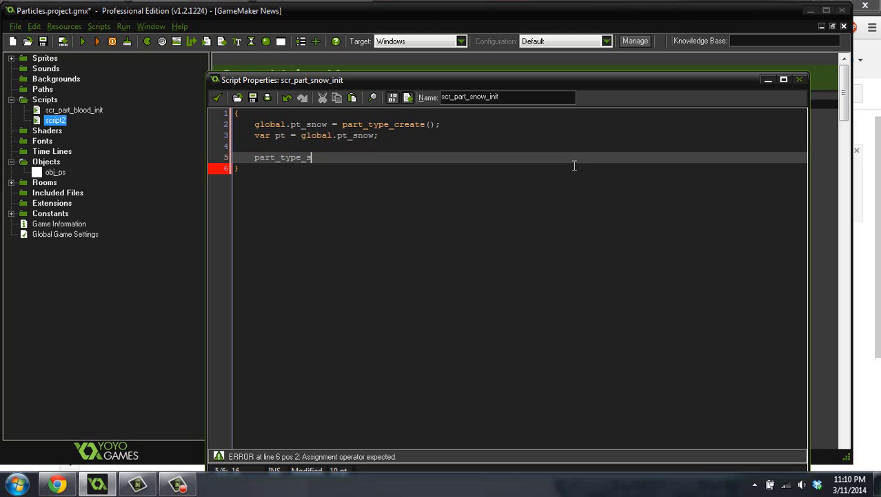
{"action": "type", "text": "shapte(p"}
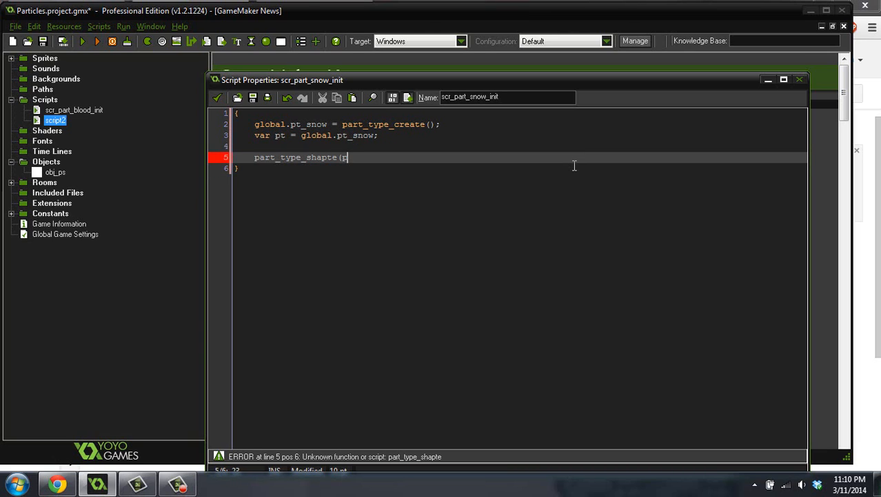
{"action": "type", "text": "t,"}
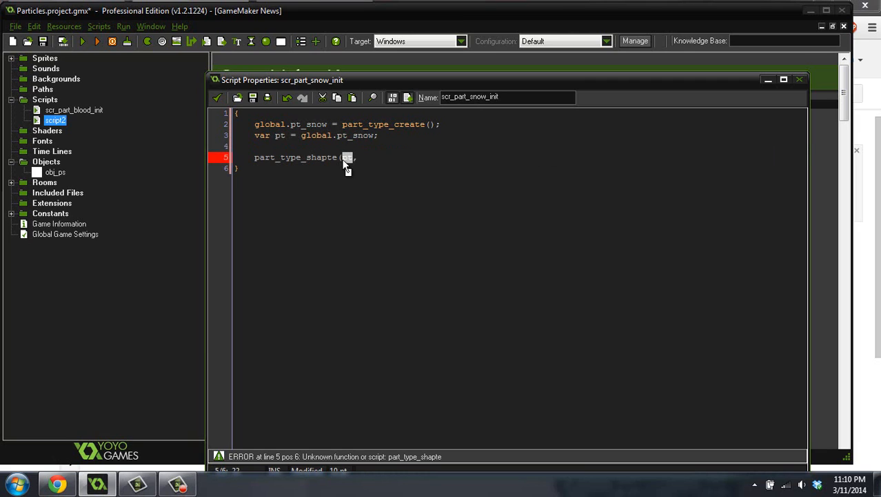
{"action": "type", "text": "pt"}
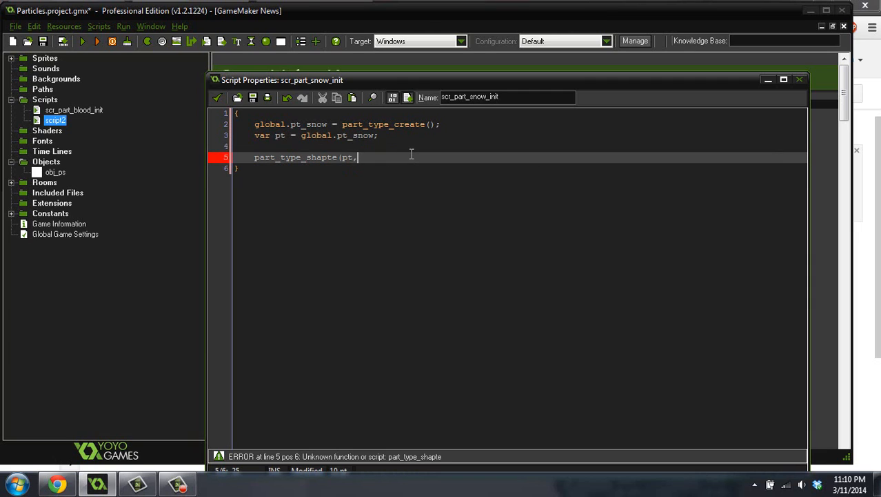
{"action": "type", "text": "pt_"}
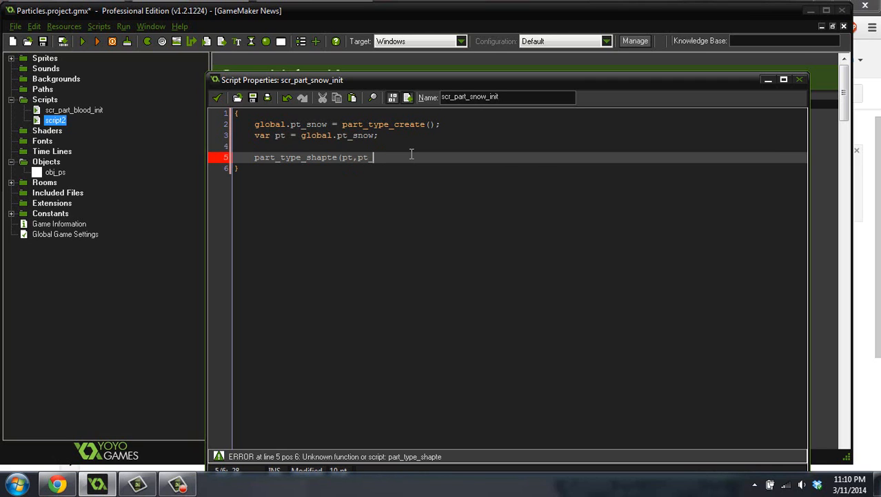
{"action": "key", "text": "BackSpace"}
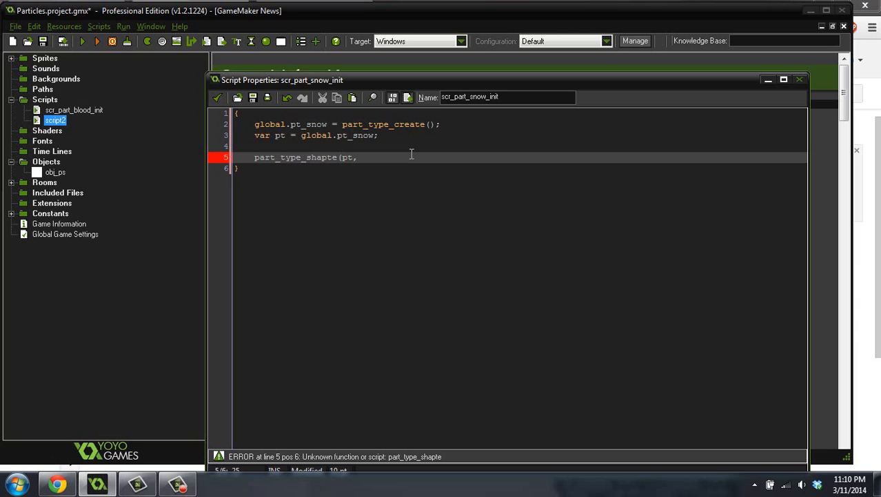
{"action": "type", "text": ",pt"}
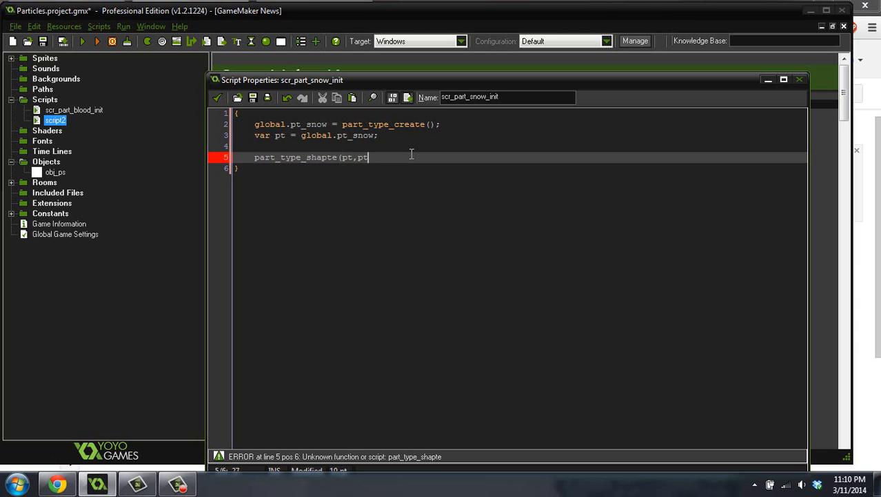
{"action": "type", "text": "_shat"}
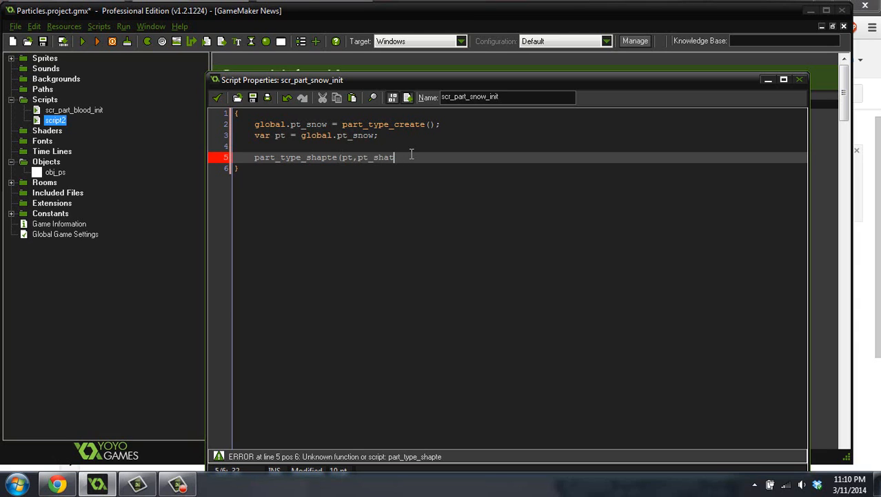
{"action": "type", "text": "_snow"}
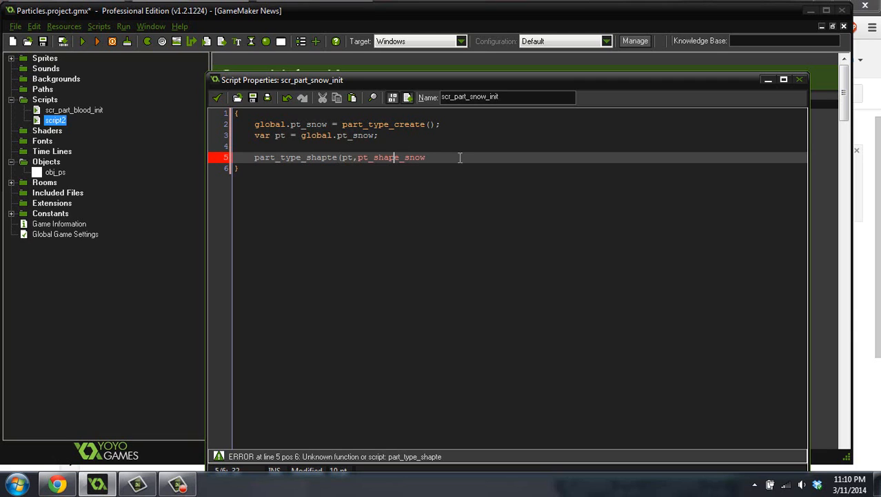
{"action": "type", "text": ");"}
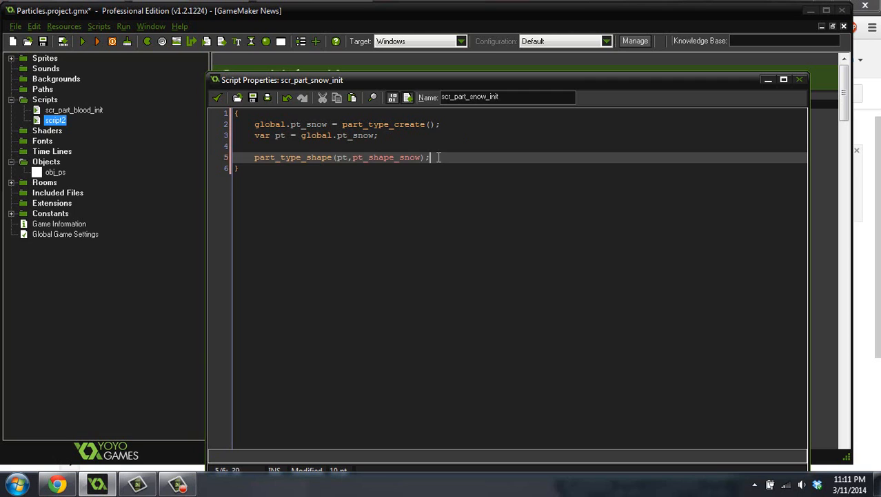
{"action": "key", "text": "Enter"}
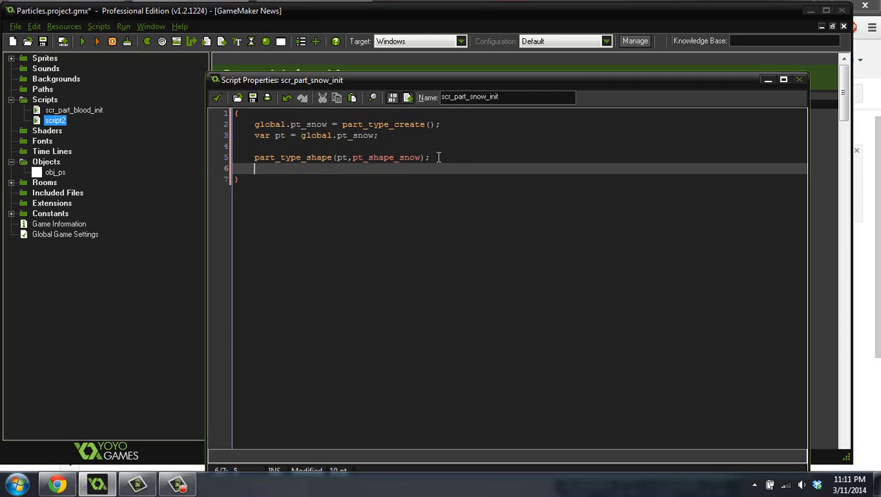
Add a part_type_size call for pt with sizes .2 and .5.
{"action": "type", "text": "part_"}
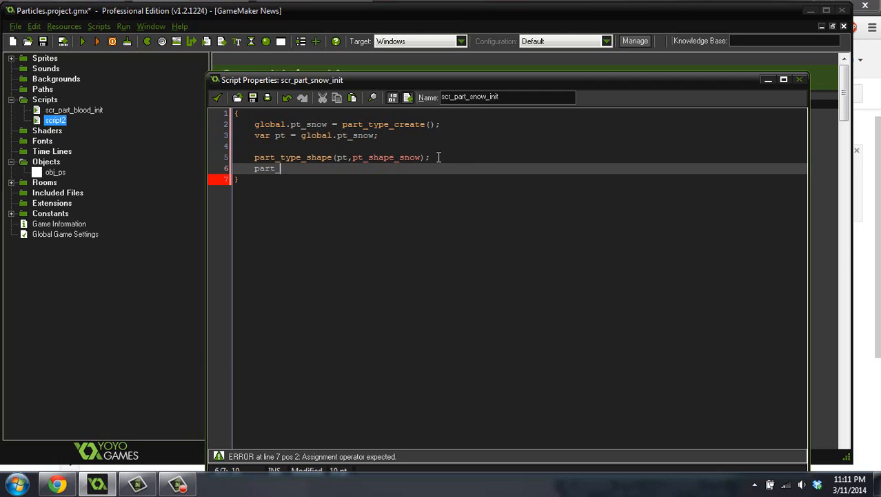
{"action": "type", "text": "type_size"}
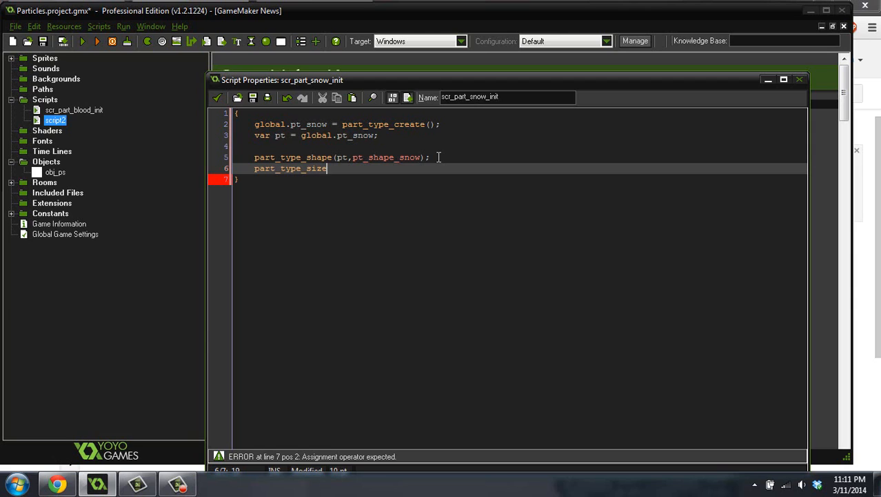
{"action": "type", "text": "(pt,"}
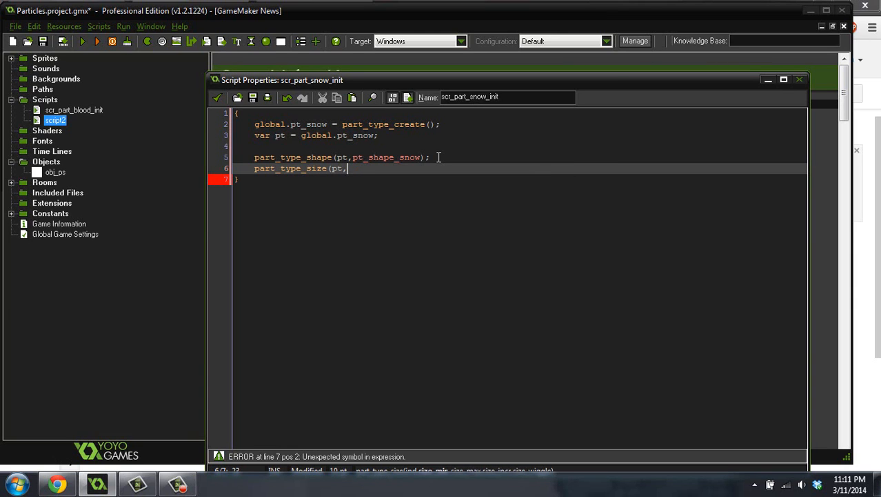
{"action": "type", "text": ".2,"}
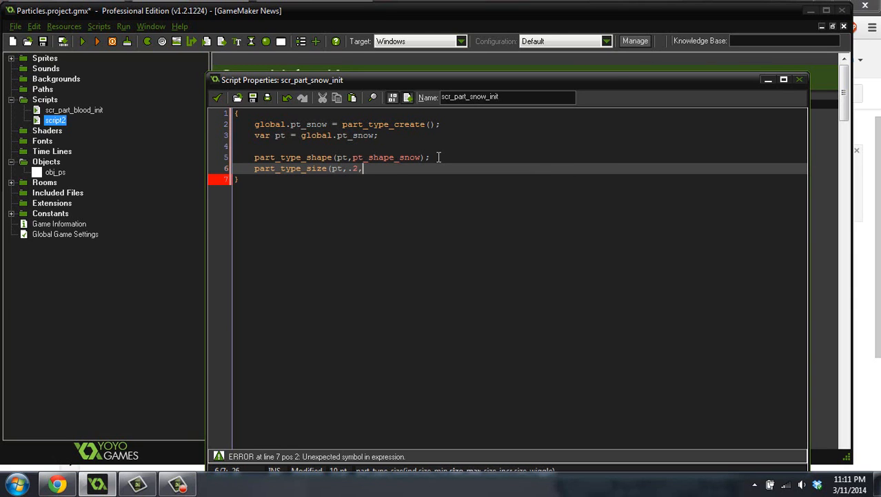
{"action": "type", "text": ",.5"}
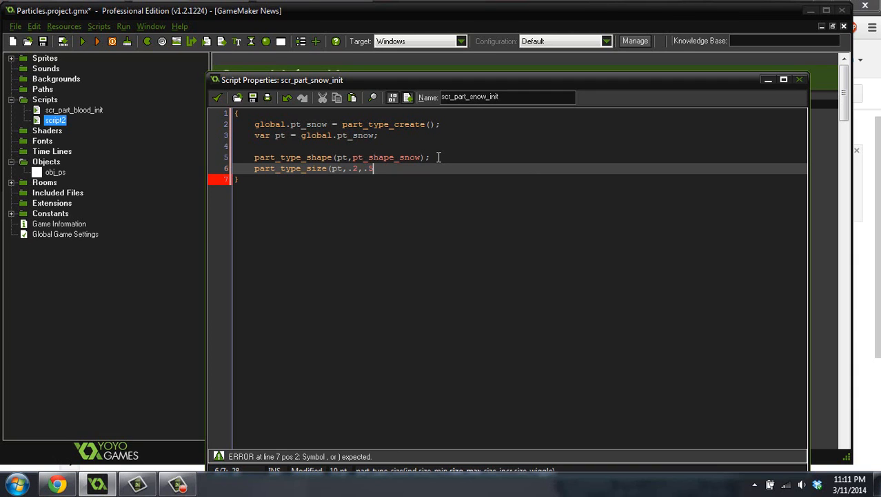
{"action": "type", "text": "0"}
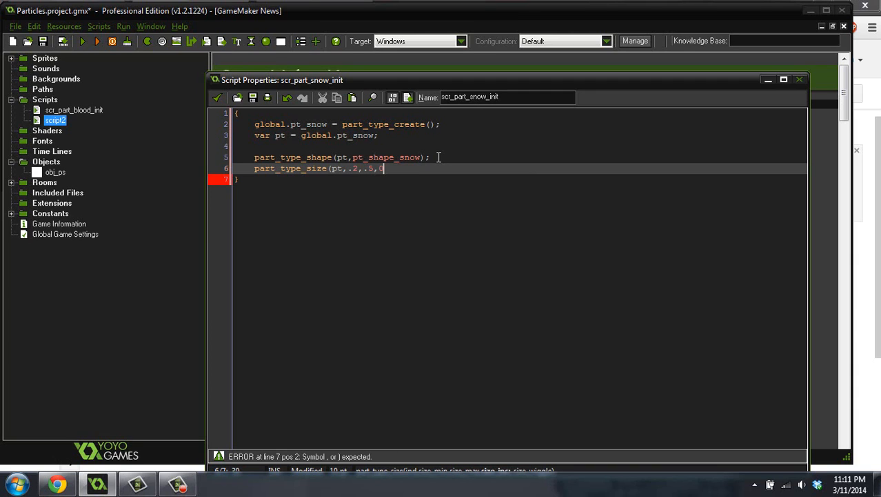
{"action": "type", "text": "0);"}
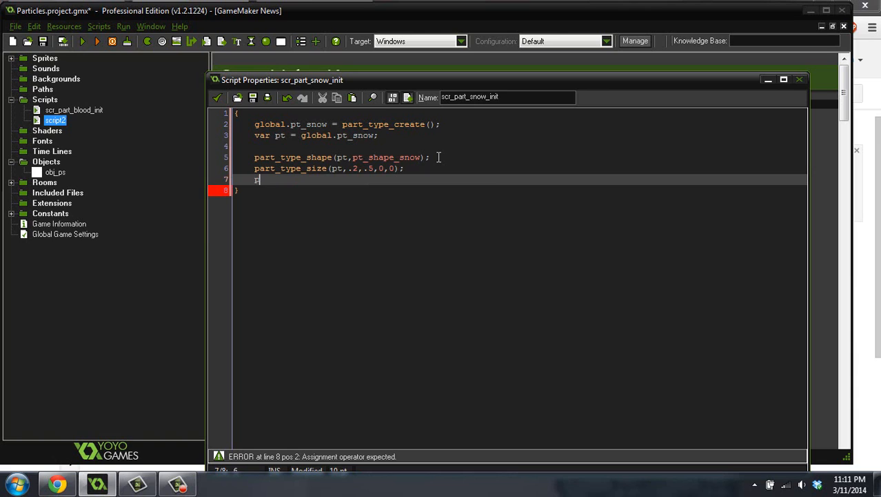
Add part_type_color1(pt, c_white) to make the snow white.
{"action": "type", "text": "art_t"}
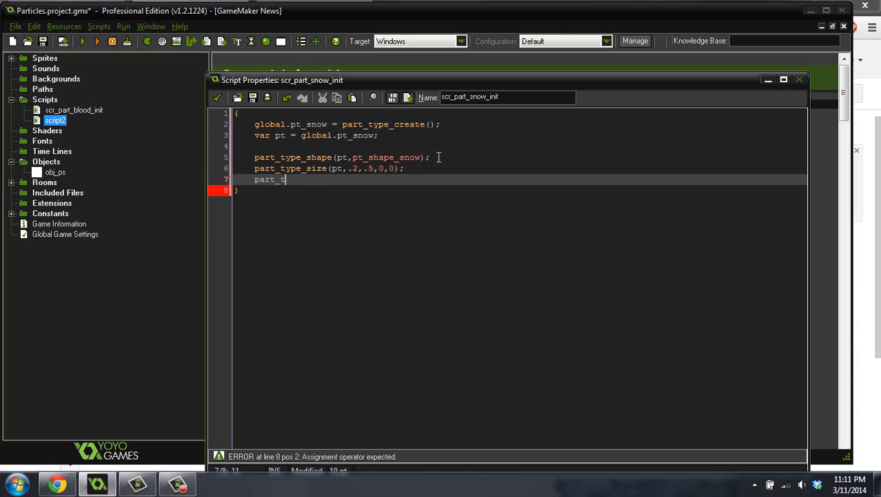
{"action": "type", "text": "ype_color"}
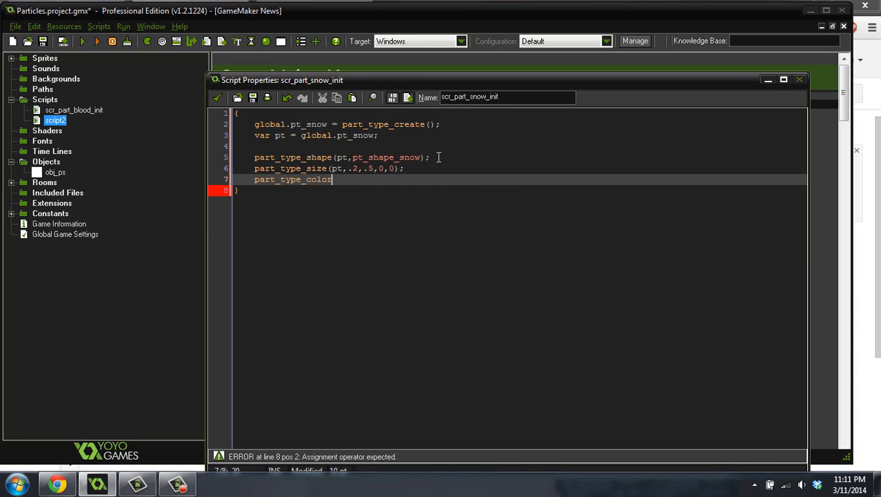
{"action": "type", "text": "(pt"}
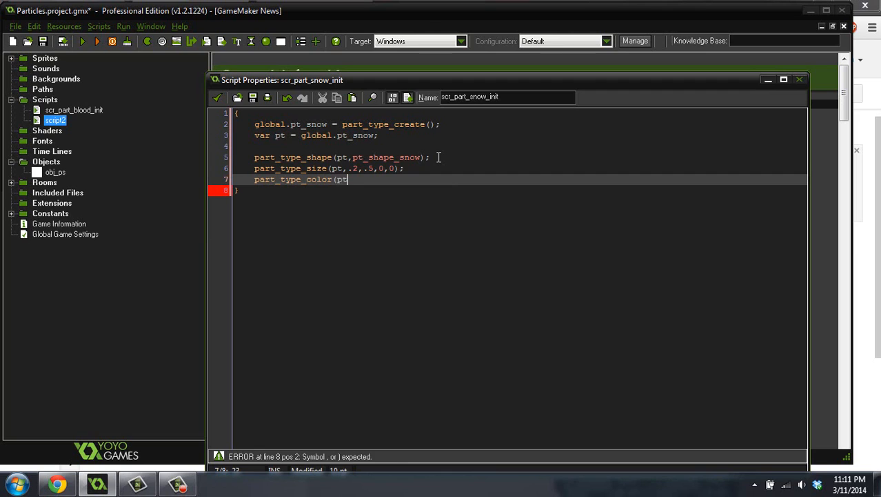
{"action": "type", "text": ",c_white);"}
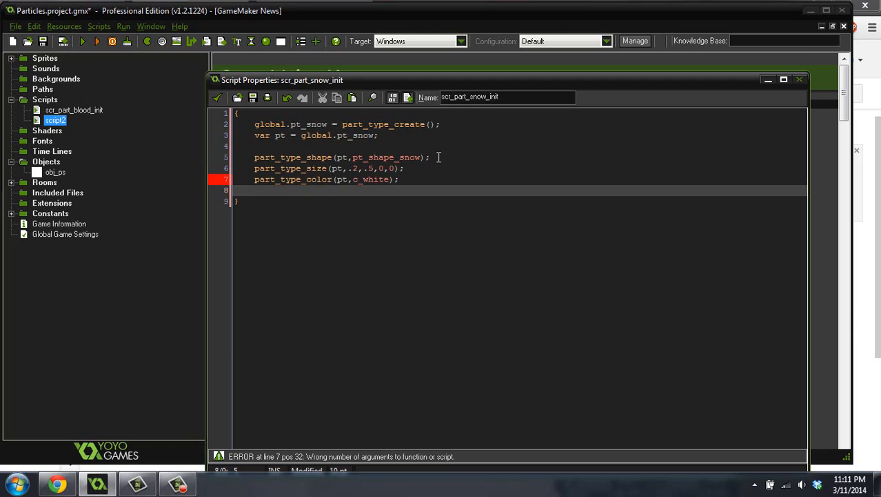
Add part_type_speed(pt, 2, 3, 0, 0); on the next line.
{"action": "left_click", "coordinate": [255, 190]}
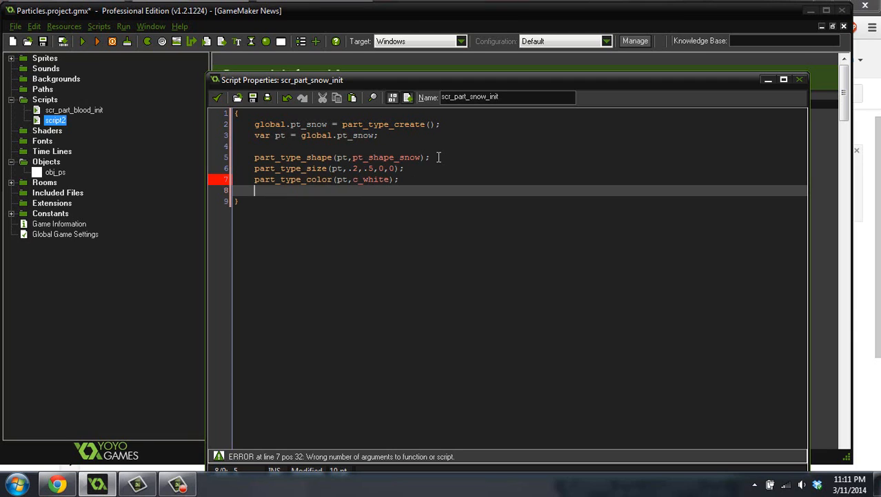
{"action": "type", "text": "part_type_"}
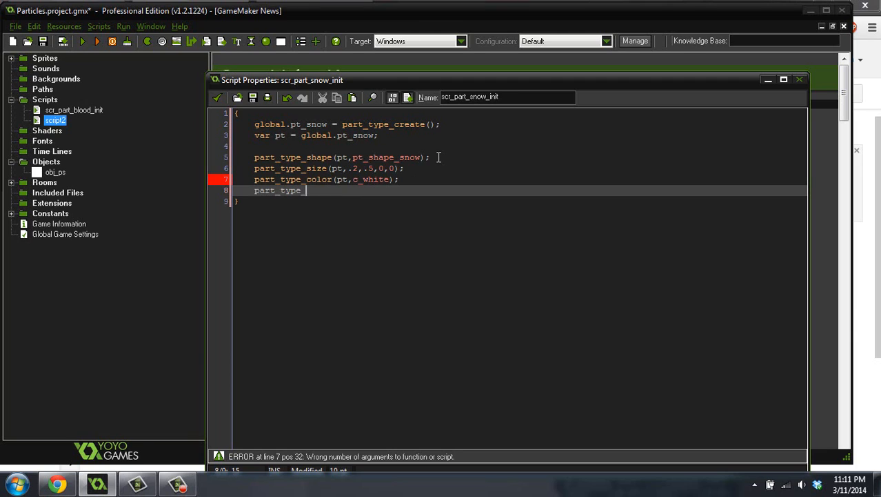
{"action": "key", "text": "backspace"}
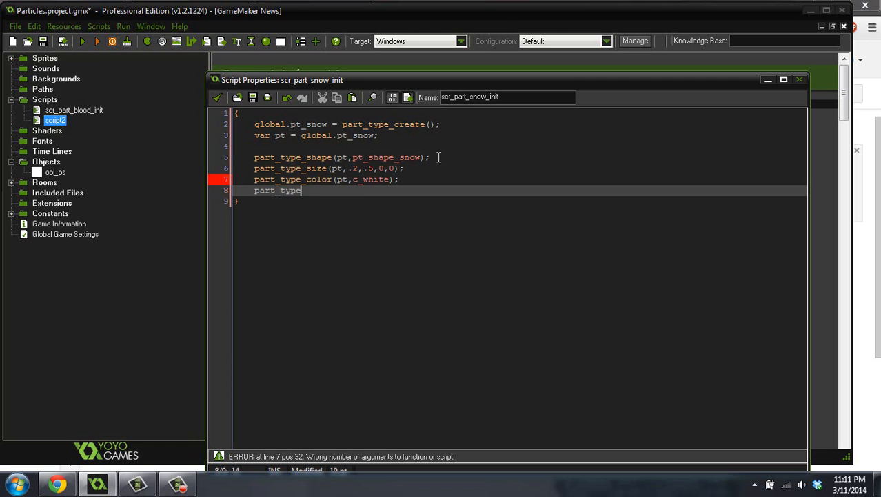
{"action": "type", "text": "_speed"}
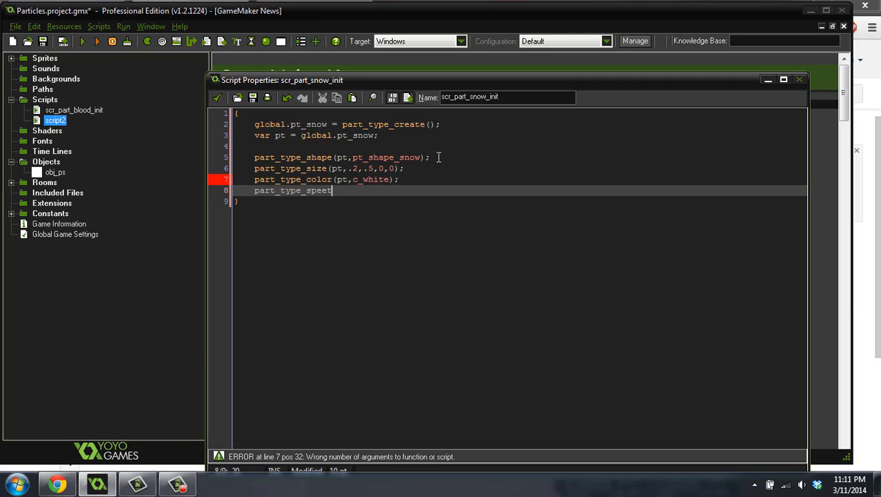
{"action": "type", "text": "d(pt"}
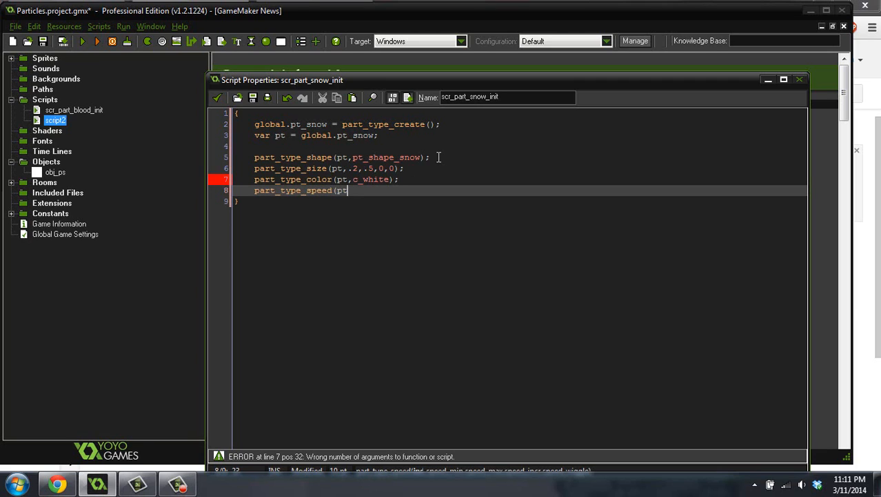
{"action": "type", "text": ","}
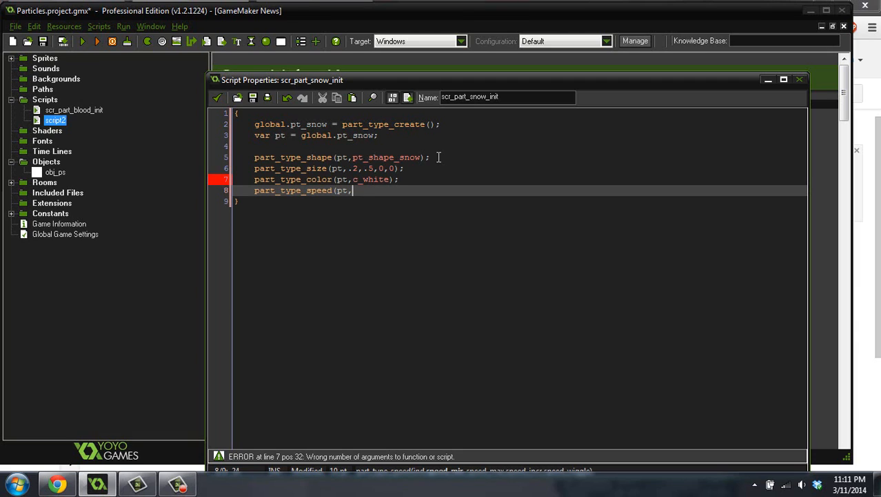
{"action": "type", "text": "2,3,0"}
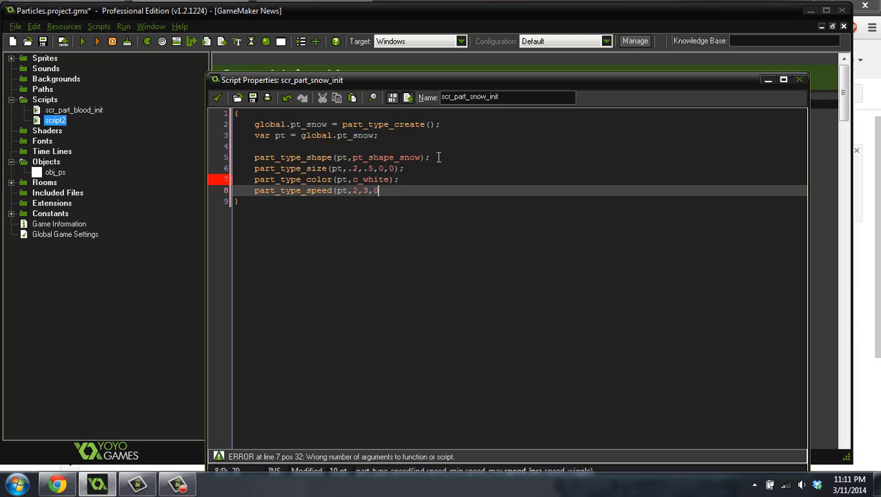
{"action": "type", "text": ",0);"}
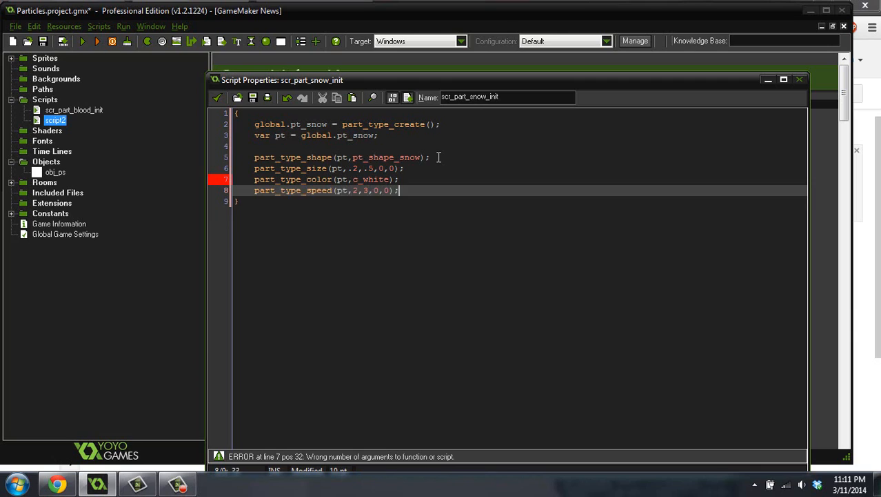
Add part_type_direction(pt, 270, 270, 0, 60) for downward drift with wiggle.
{"action": "type", "text": "part_type"}
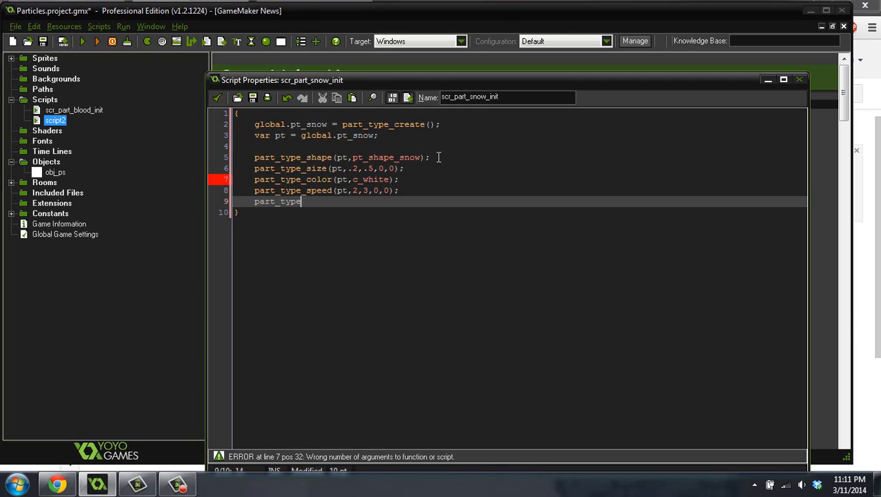
{"action": "type", "text": "_direction"}
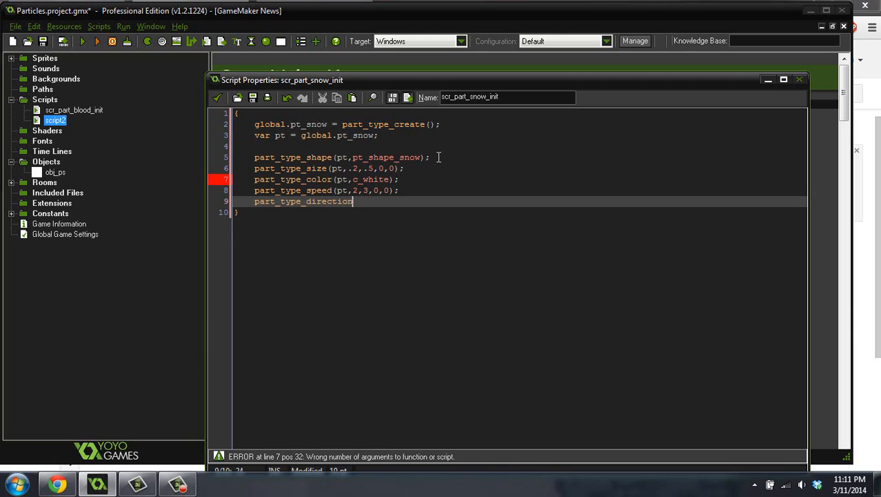
{"action": "type", "text": "(pt,"}
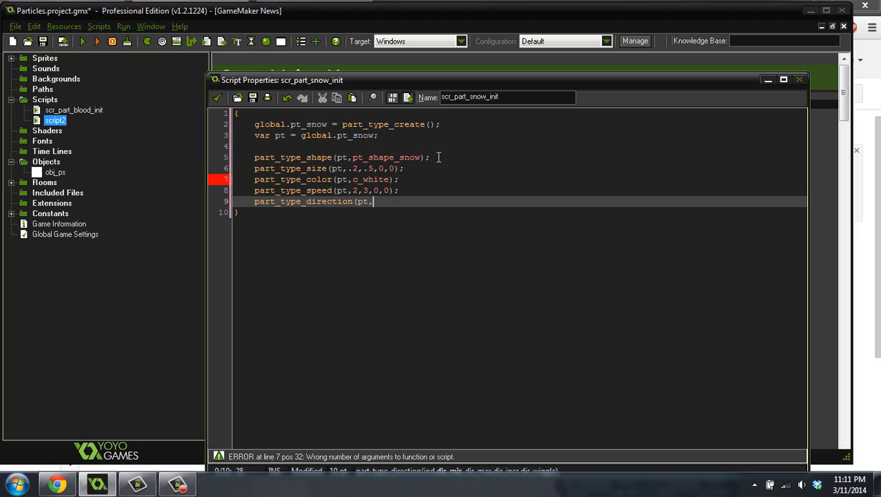
{"action": "type", "text": "270"}
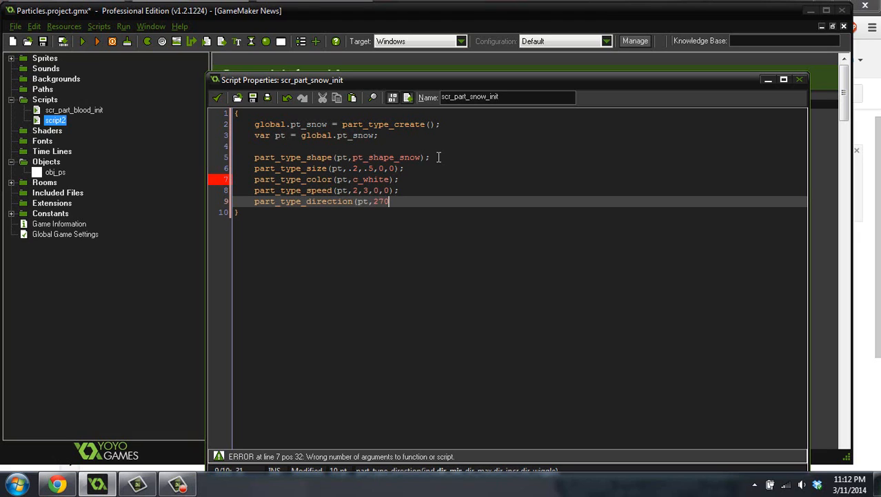
{"action": "type", "text": ",;"}
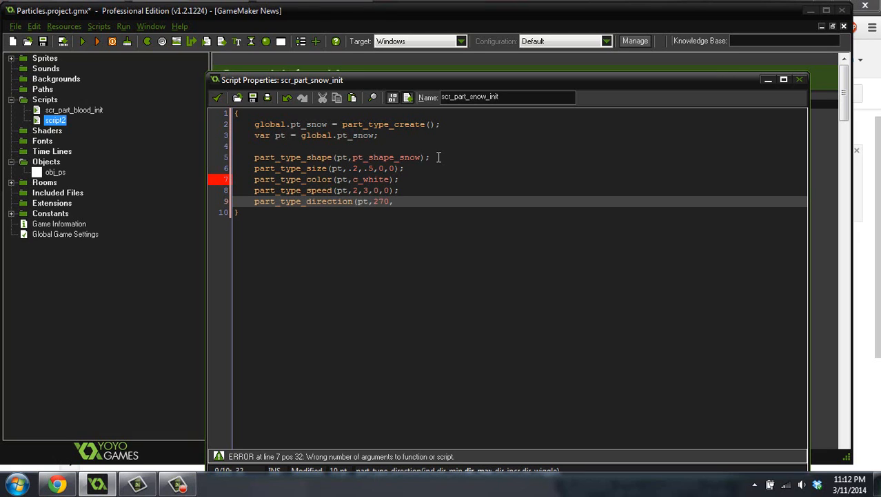
{"action": "type", "text": "270,"}
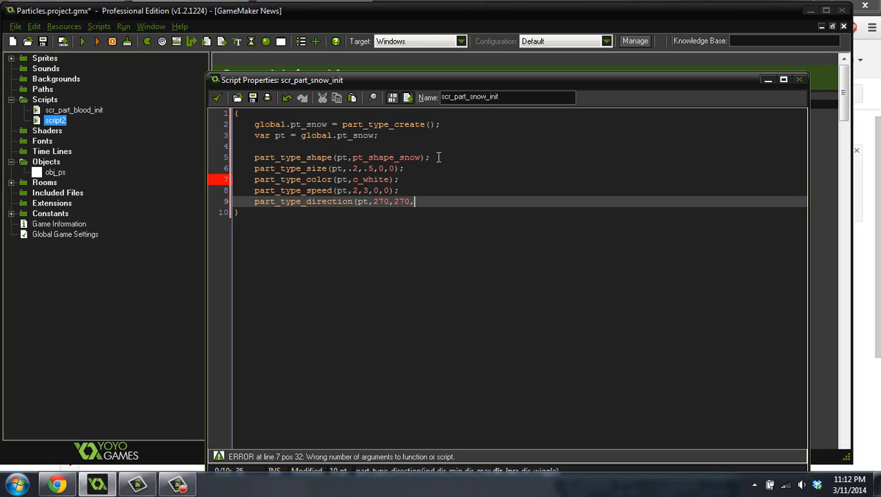
{"action": "type", "text": "0,"}
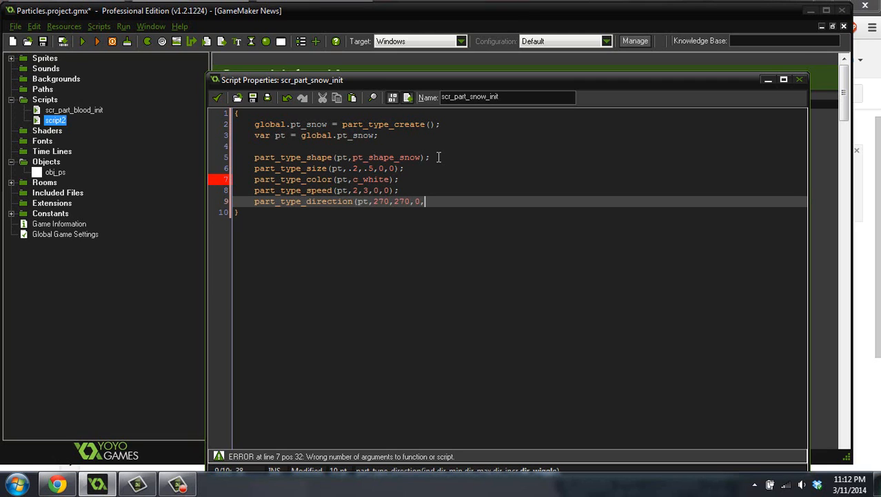
{"action": "type", "text": "60);"}
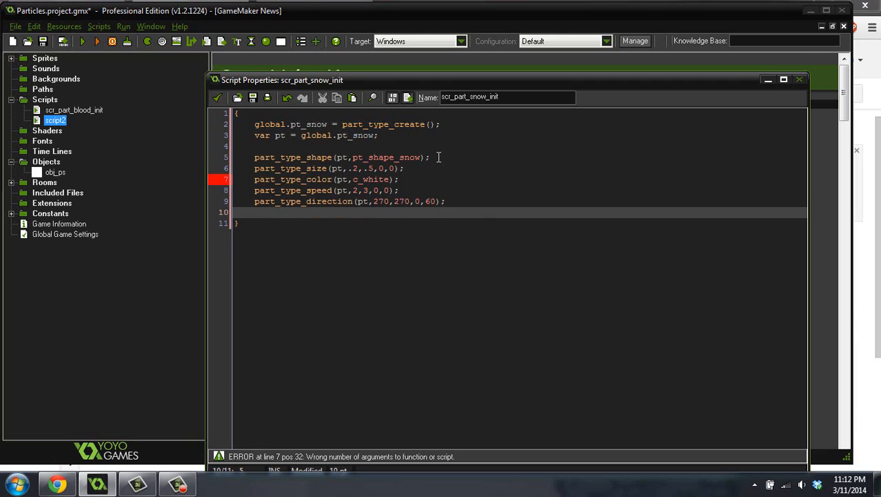
Add part_type_life(pt, 300, 300); to give particles a 300-step life.
{"action": "type", "text": "part_type_"}
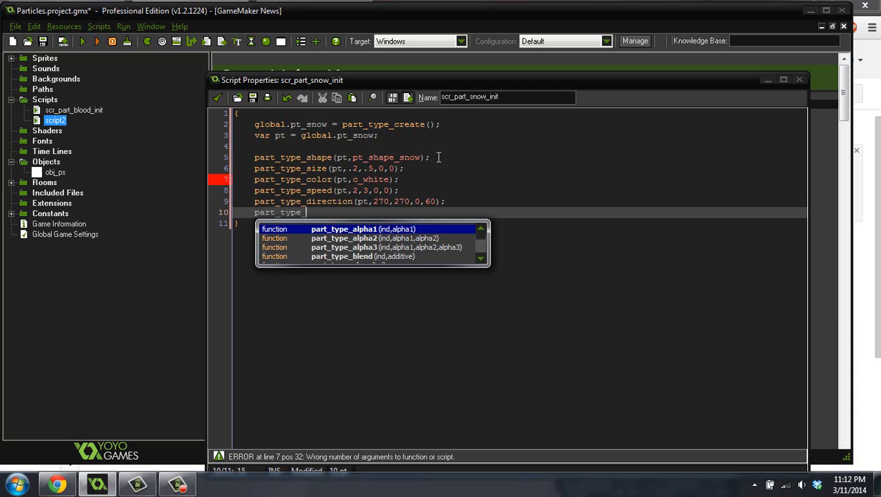
{"action": "type", "text": "life ("}
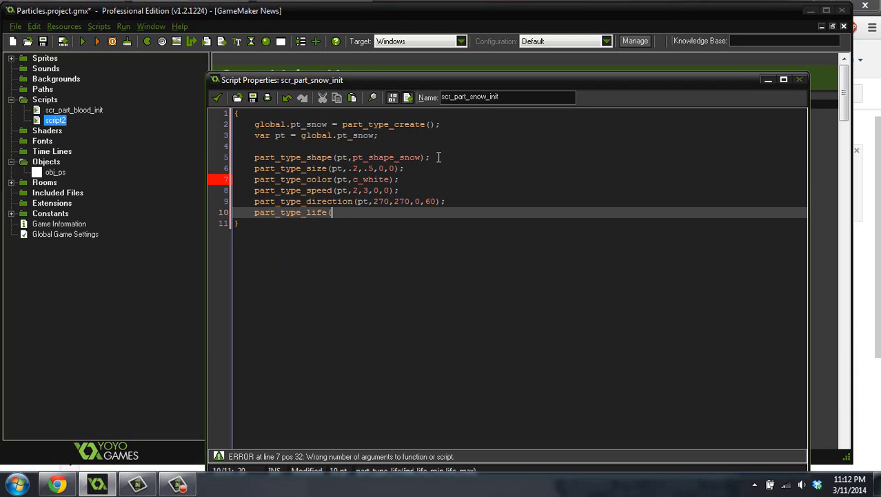
{"action": "type", "text": "pt,"}
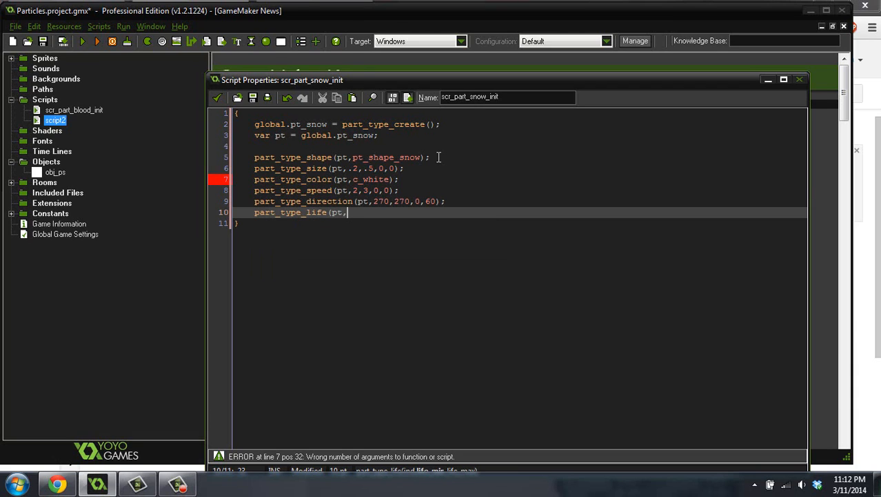
{"action": "type", "text": "300,"}
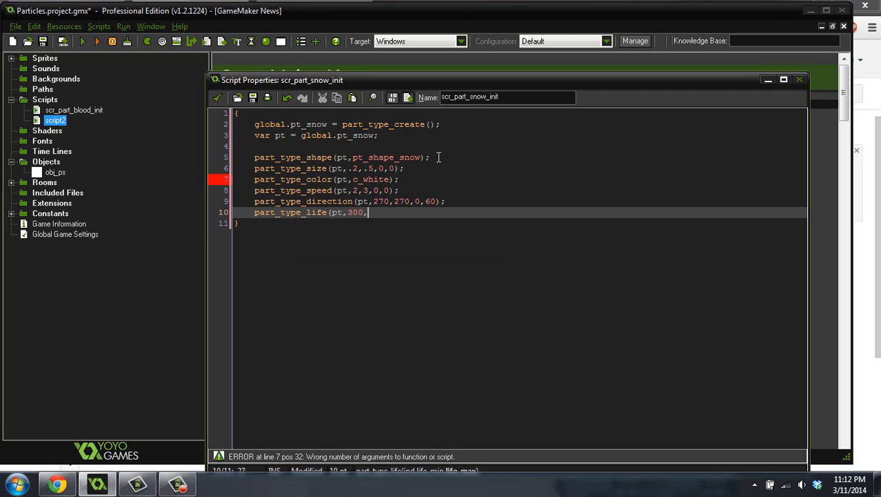
{"action": "type", "text": "300)"}
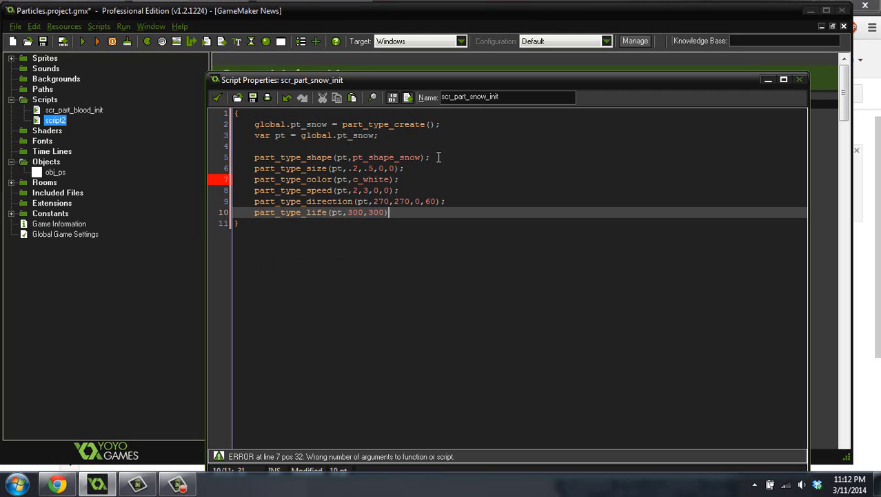
{"action": "type", "text": ";"}
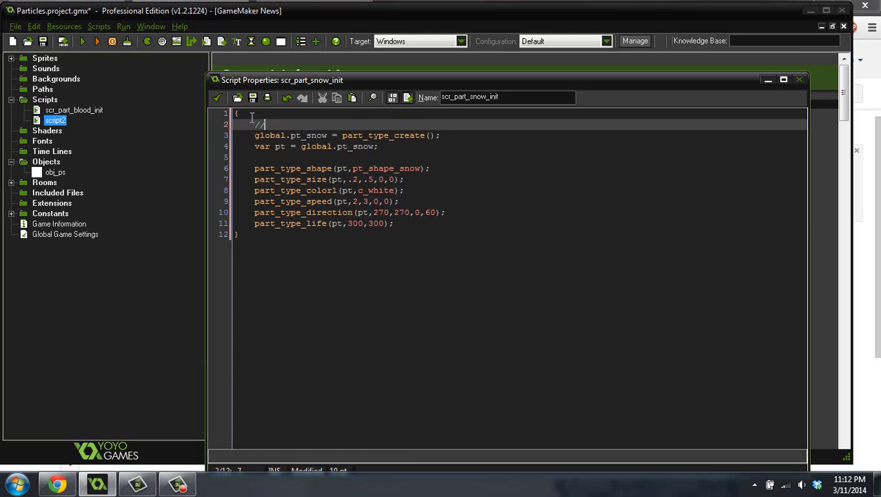
Add comments 'Create the particle variable' and 'setting for snow particle' to the script.
{"action": "type", "text": "// Create t"}
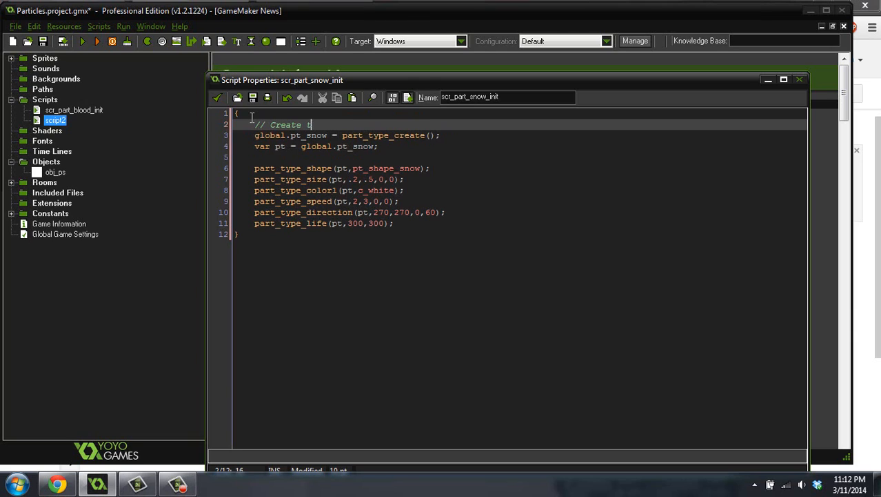
{"action": "type", "text": "he particle"}
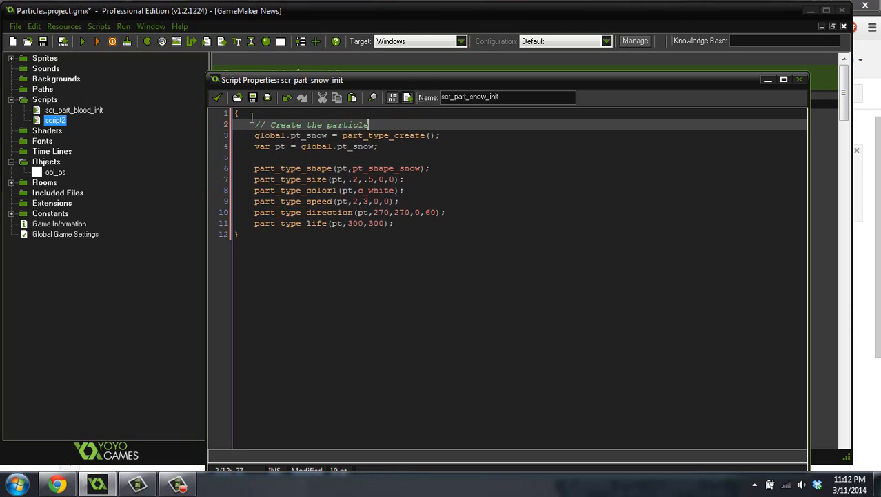
{"action": "type", "text": "variable"}
{"action": "type", "text": "// Set the"}
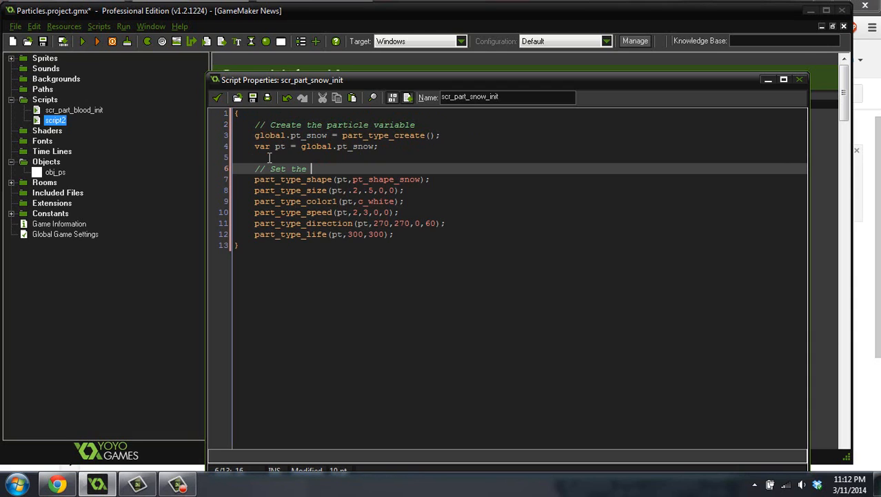
{"action": "type", "text": "setting for the"}
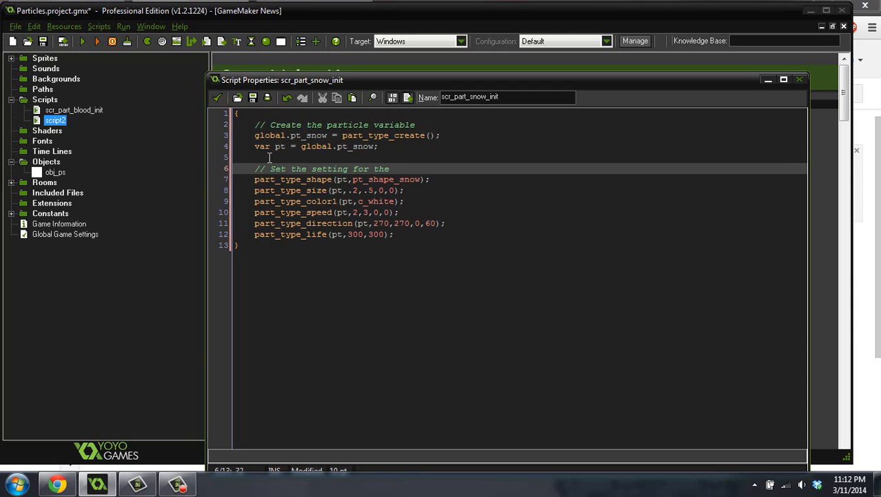
{"action": "type", "text": "snow particl"}
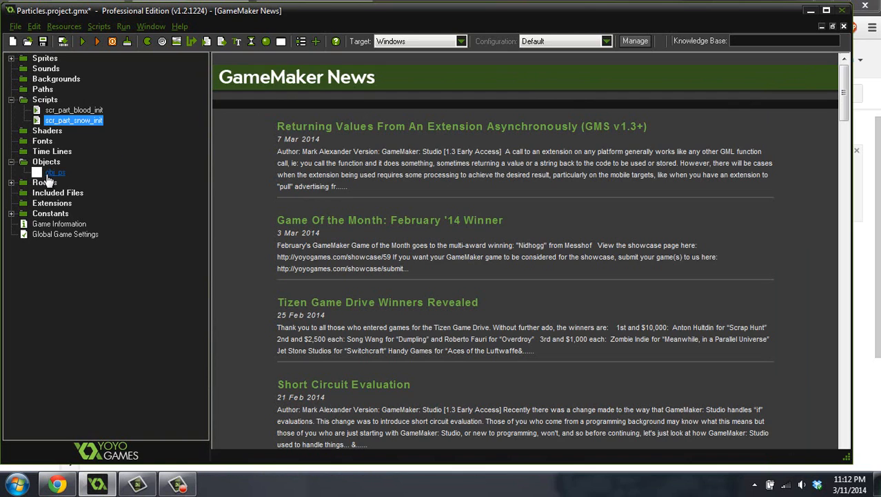
Open obj_ps and type the scr_part_snow_init call into its Create code.
{"action": "double_click", "coordinate": [55, 172]}
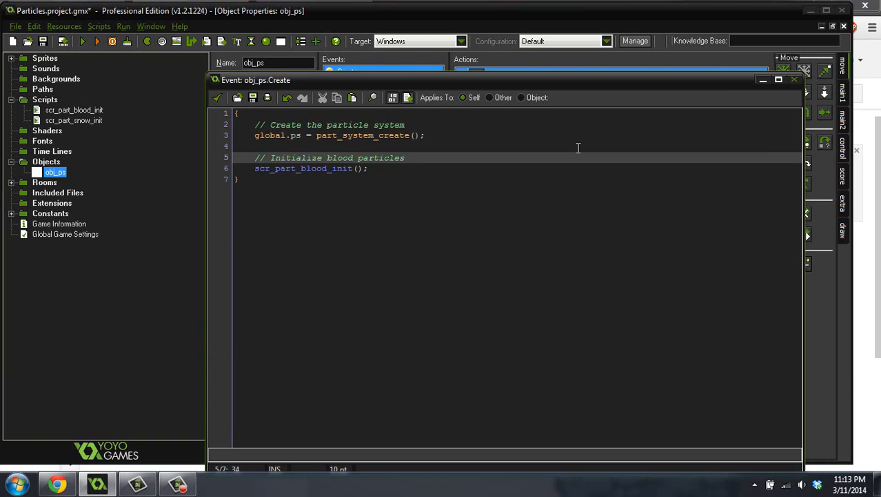
{"action": "type", "text": "scr_p"}
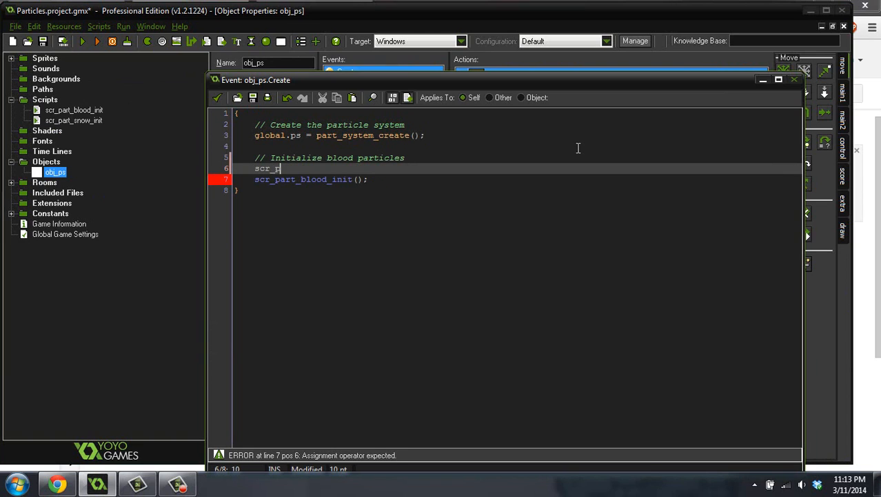
{"action": "type", "text": "art_sn"}
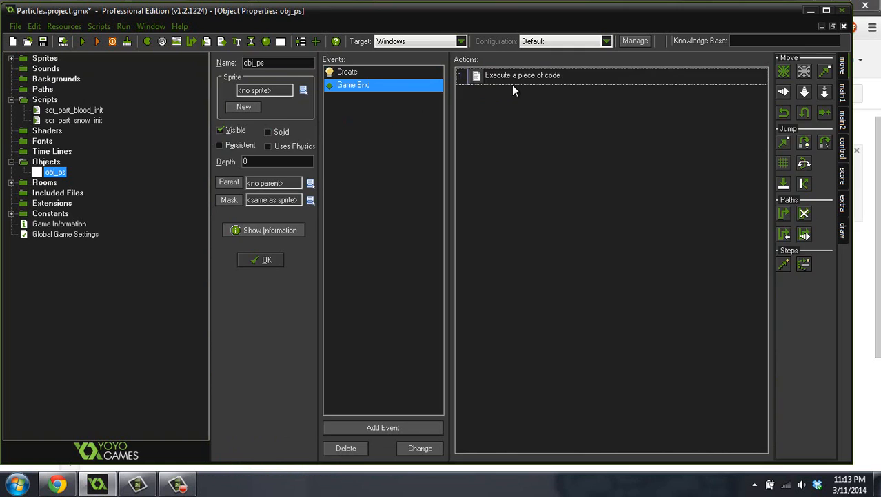
Add part_type_destroy(global.pt_snow); to obj_ps's Game End code.
{"action": "double_click", "coordinate": [522, 75]}
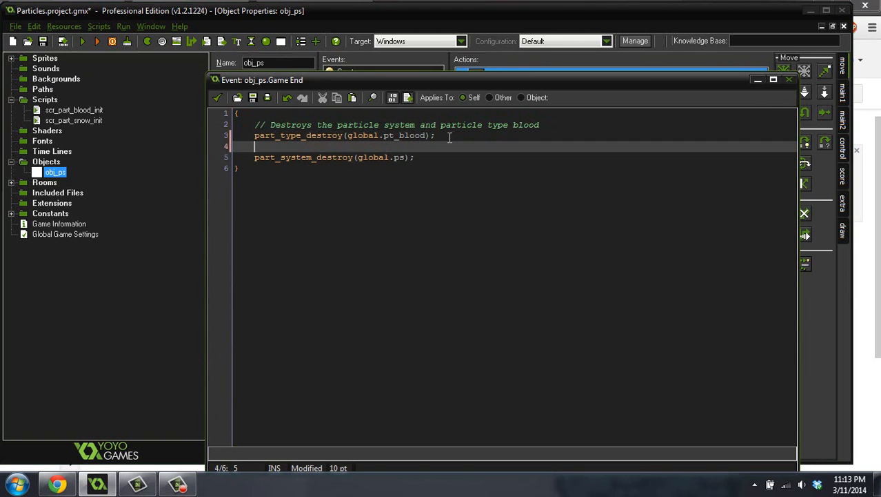
{"action": "type", "text": "pa"}
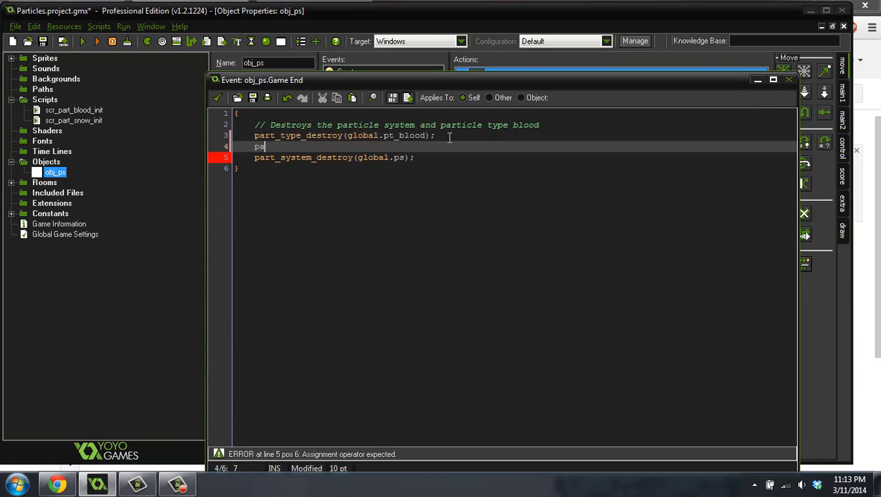
{"action": "type", "text": "rt_tye"}
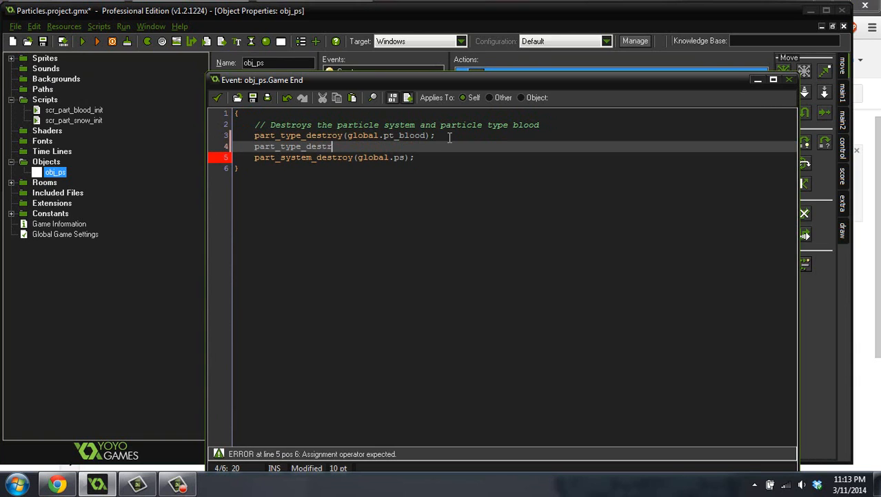
{"action": "type", "text": "oy(global."}
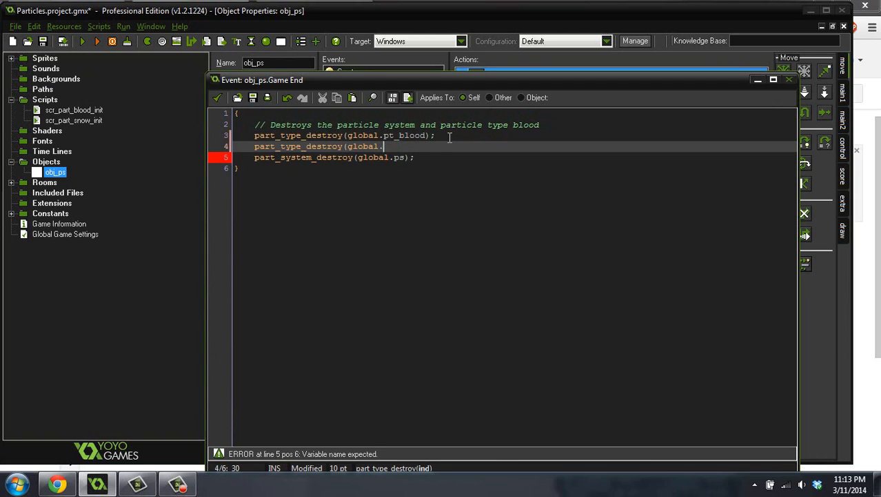
{"action": "type", "text": "pt_snow"}
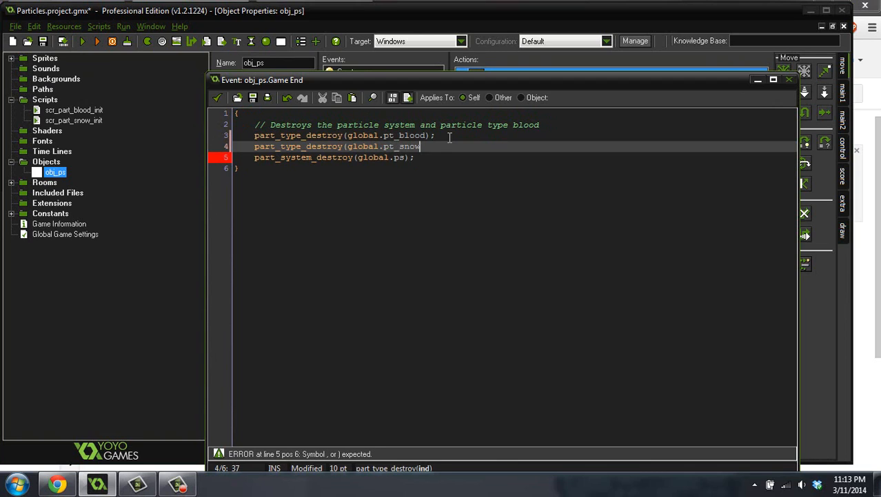
{"action": "type", "text": ");"}
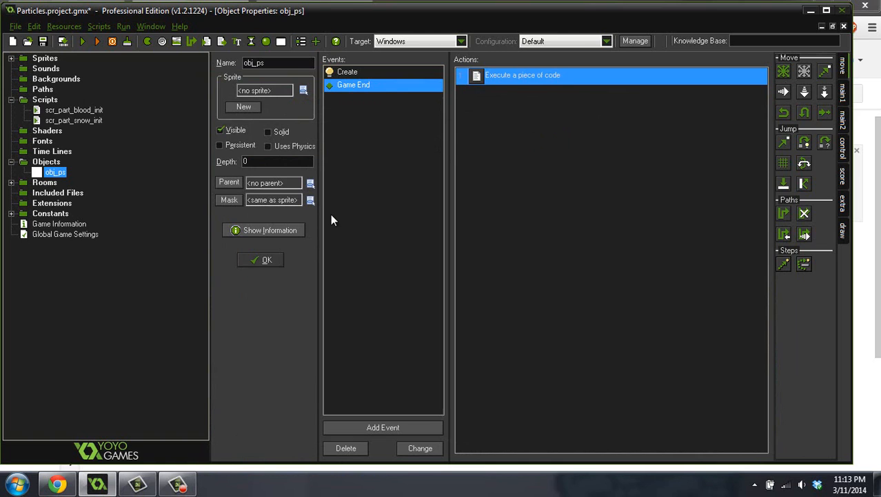
{"action": "mouse_move", "coordinate": [341, 221]}
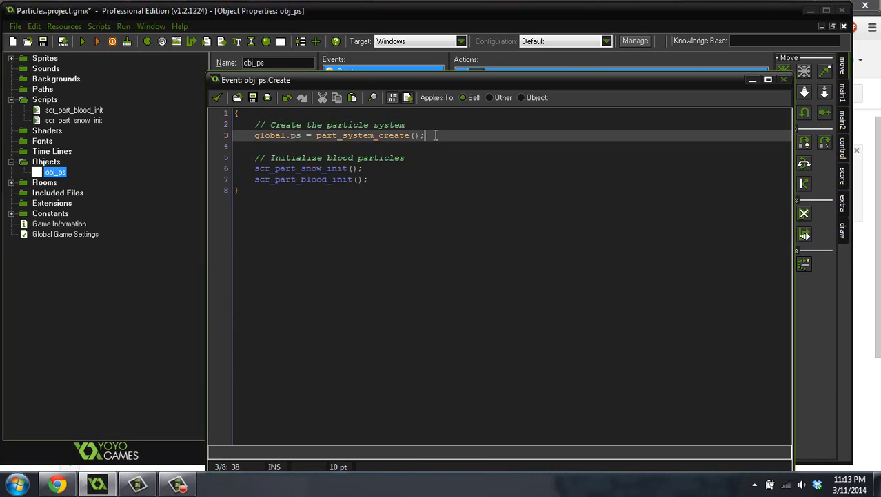
Add em = part_emitter_create(global.ps); below the particle system creation line.
{"action": "type", "text": "em"}
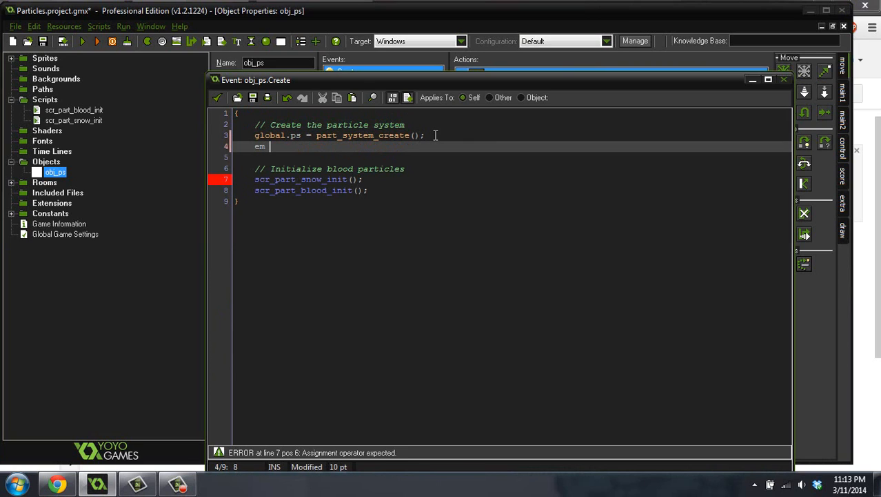
{"action": "type", "text": "="}
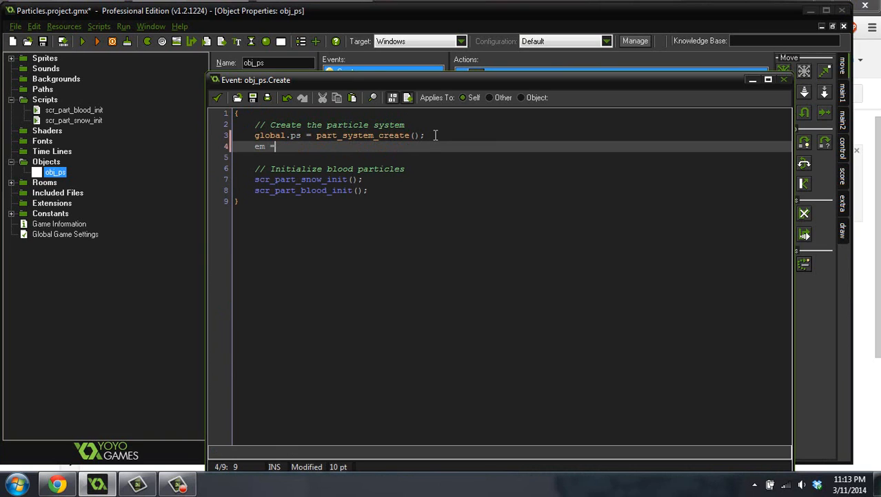
{"action": "type", "text": "part_"}
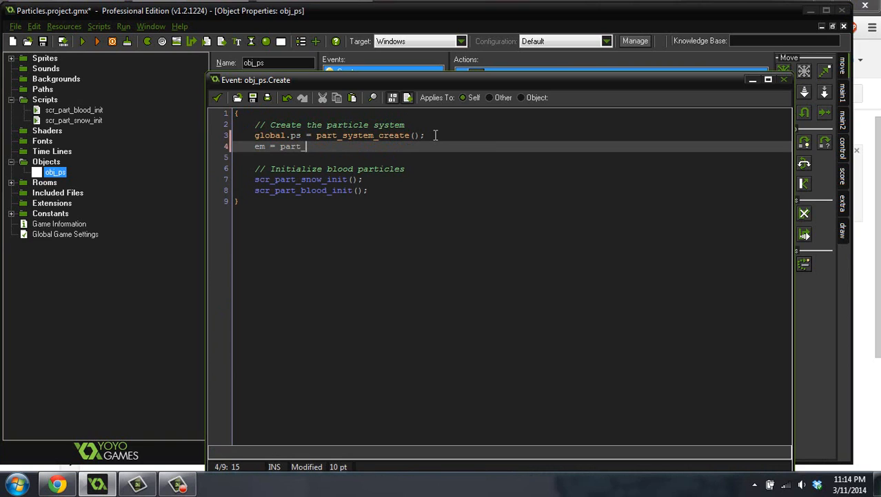
{"action": "type", "text": "emitter_create("}
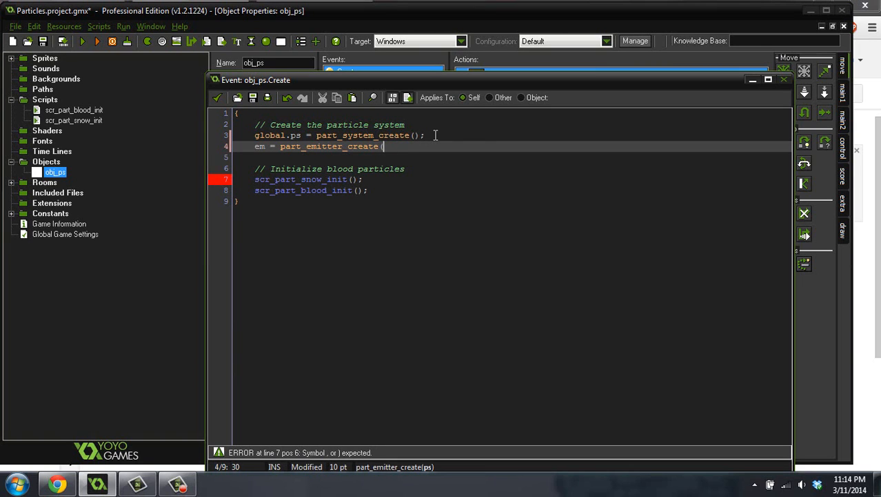
{"action": "type", "text": "global.ps);"}
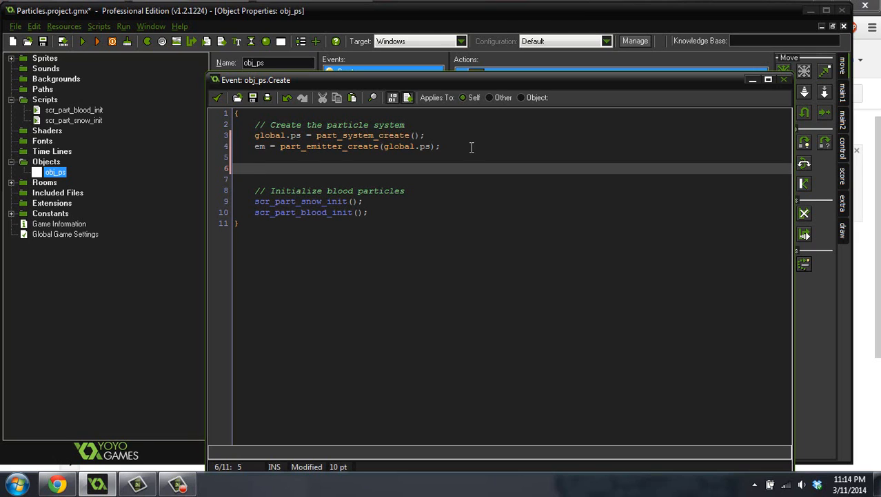
On line 6, begin part_emitter_region with arguments global.ps, em, 0, room_width.
{"action": "type", "text": "part_emitter-"}
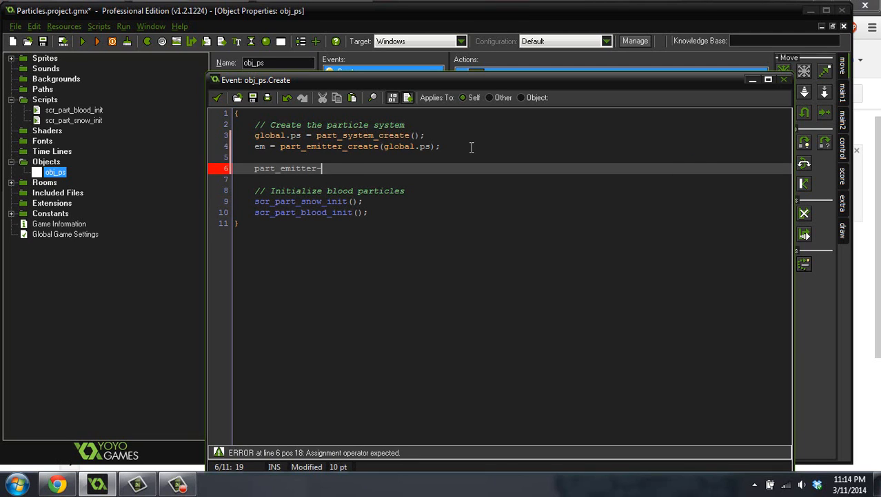
{"action": "type", "text": "region(glo"}
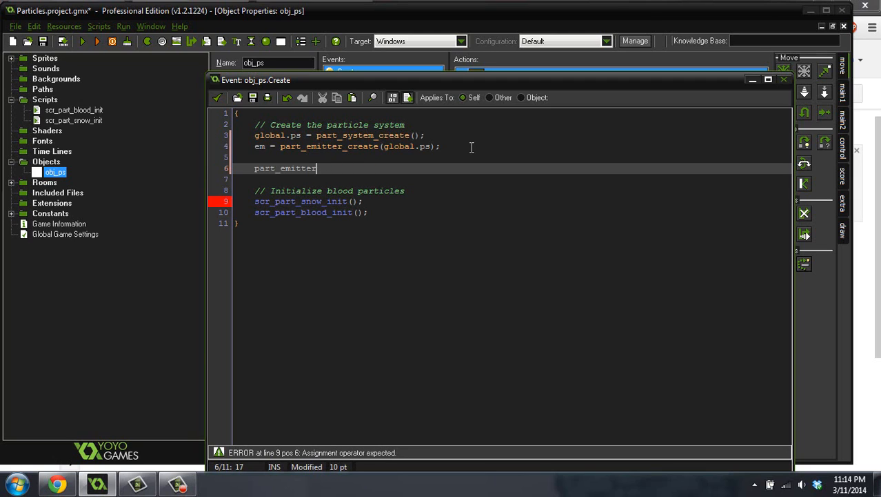
{"action": "type", "text": "_region"}
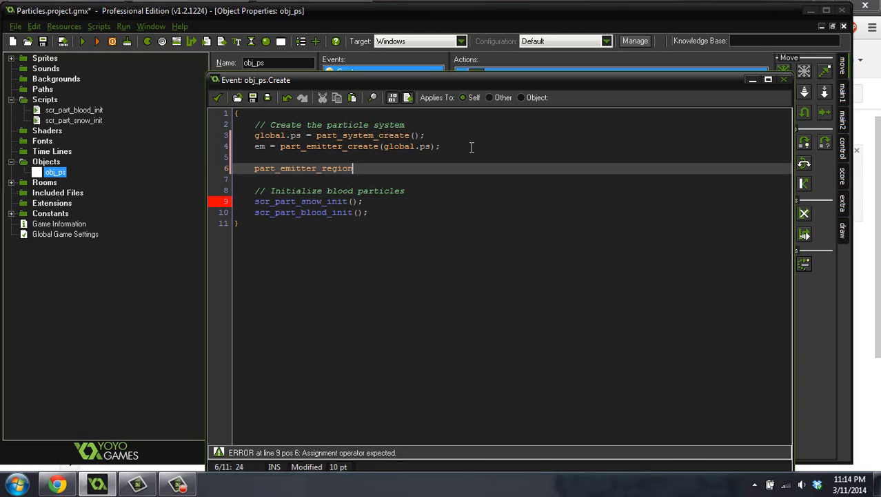
{"action": "type", "text": "(glob"}
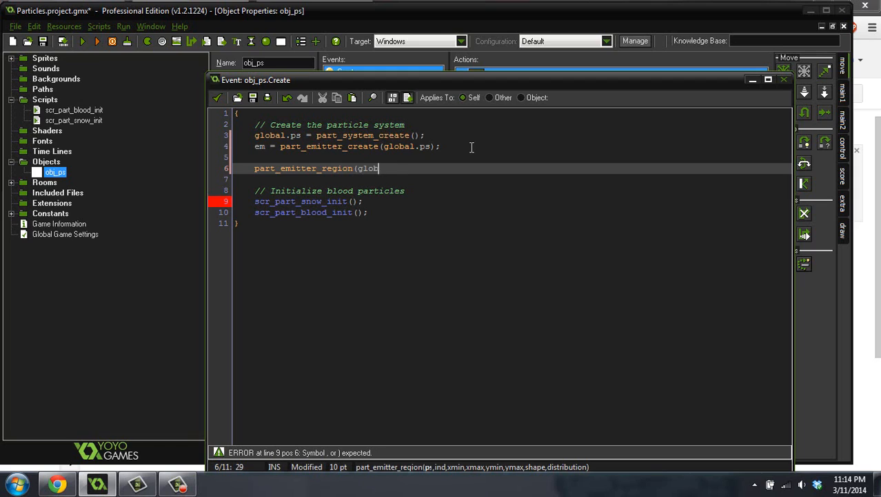
{"action": "type", "text": "al.ps,"}
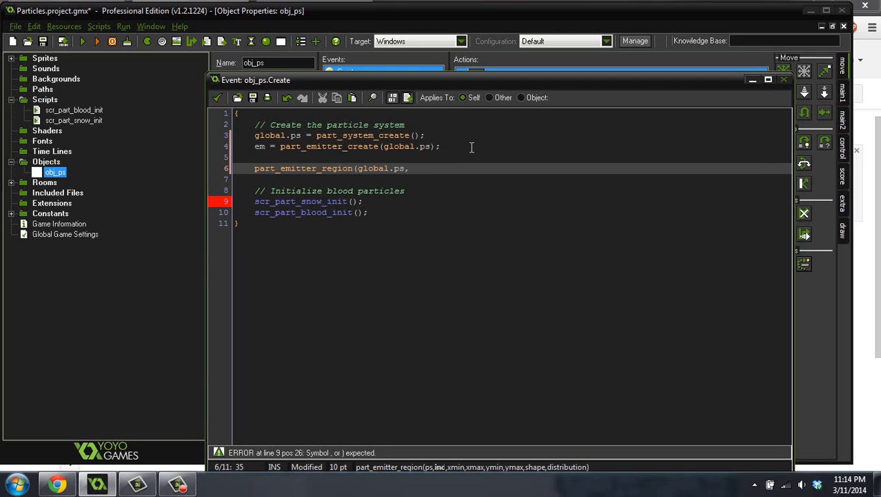
{"action": "type", "text": ",em"}
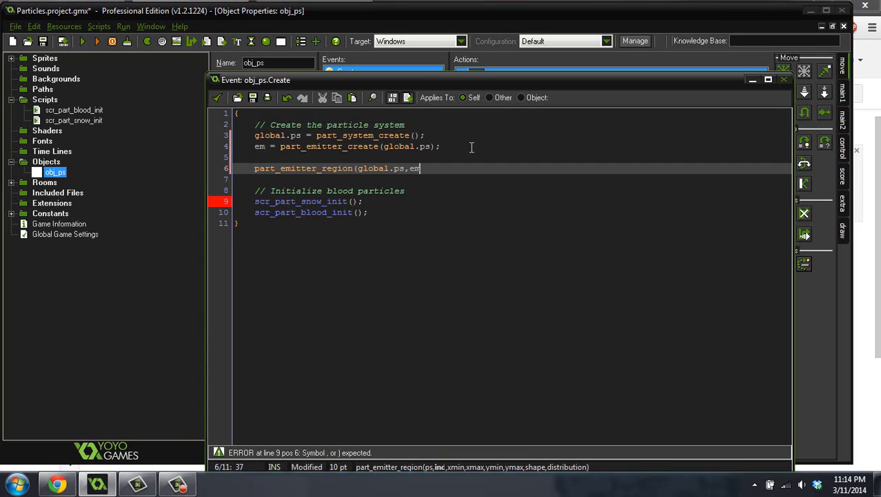
{"action": "type", "text": ","}
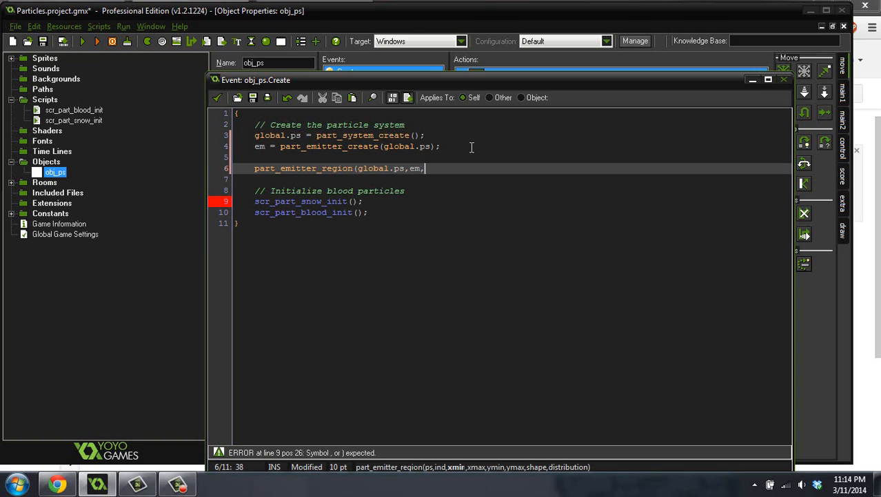
{"action": "type", "text": "0,"}
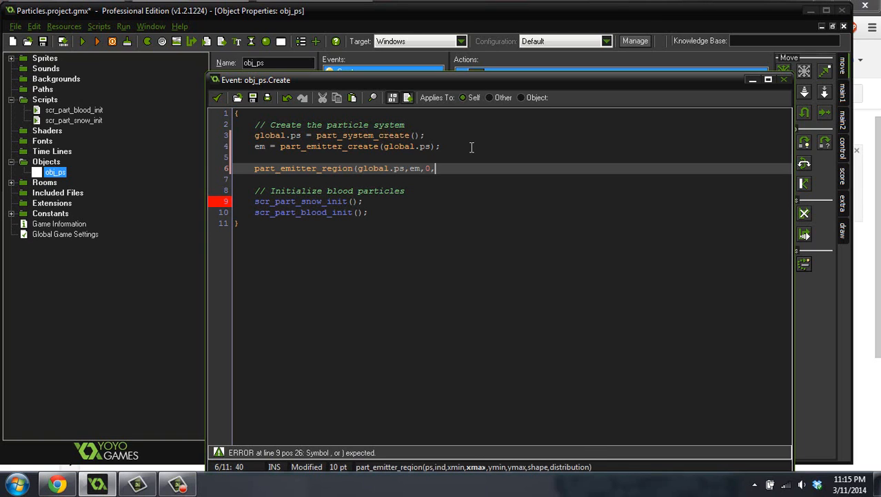
{"action": "type", "text": "room_w"}
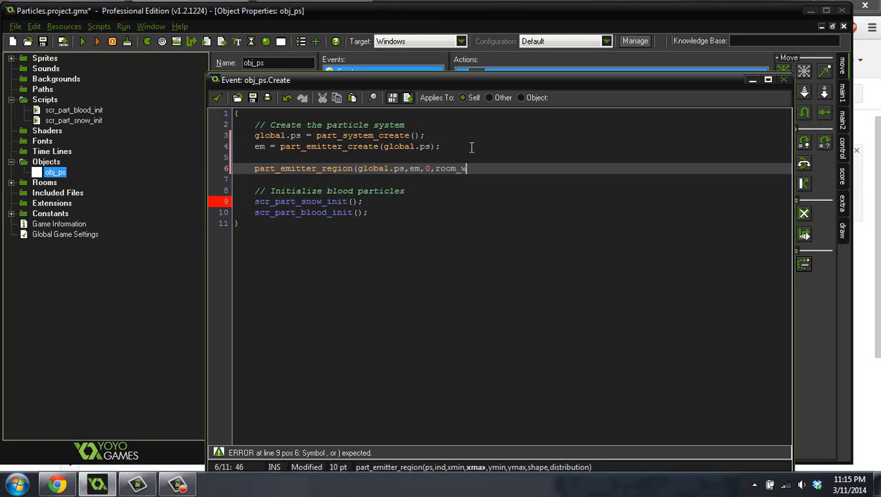
{"action": "type", "text": "idth,"}
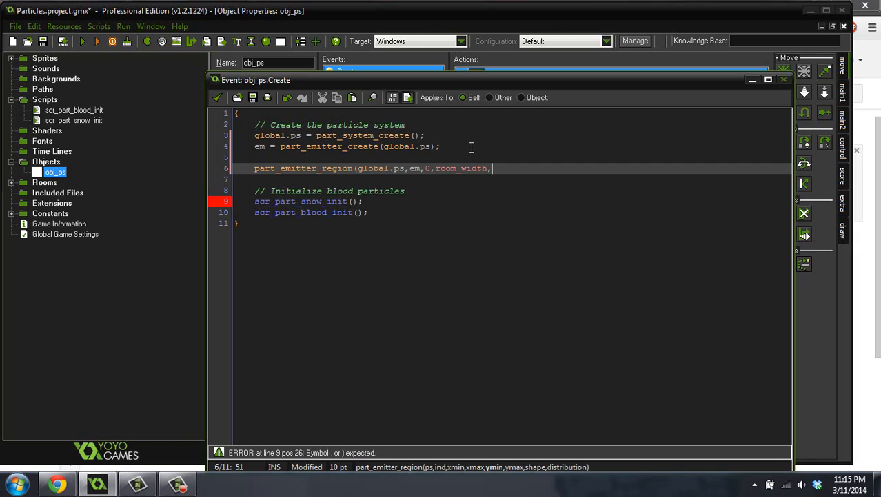
Finish the call with -16, 0, ps_shape_rectangle, ps_distr_linear and close it.
{"action": "type", "text": "-1"}
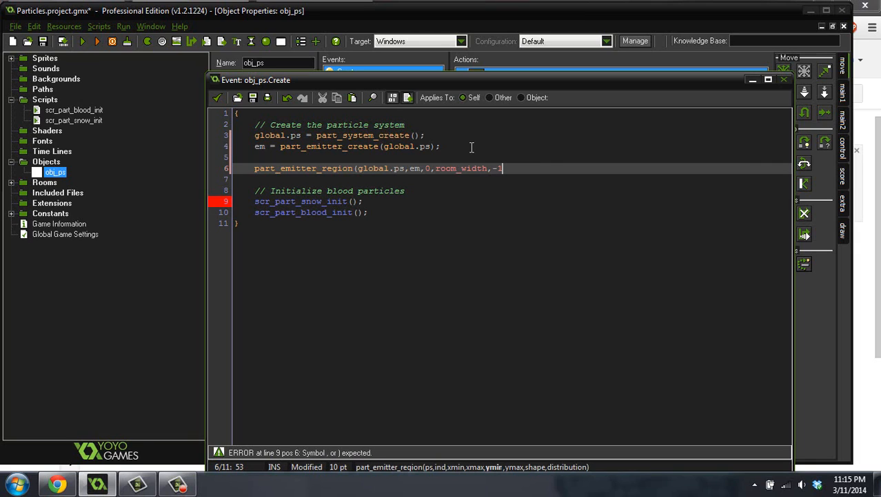
{"action": "type", "text": "6,"}
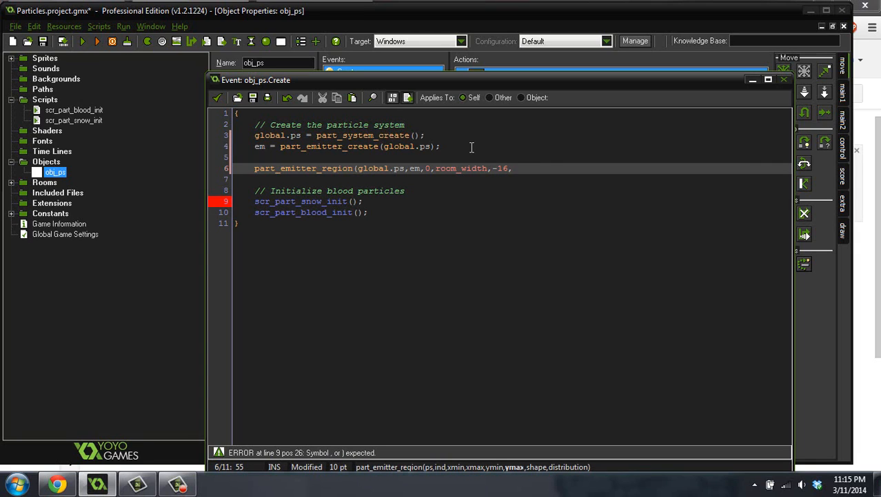
{"action": "type", "text": "0"}
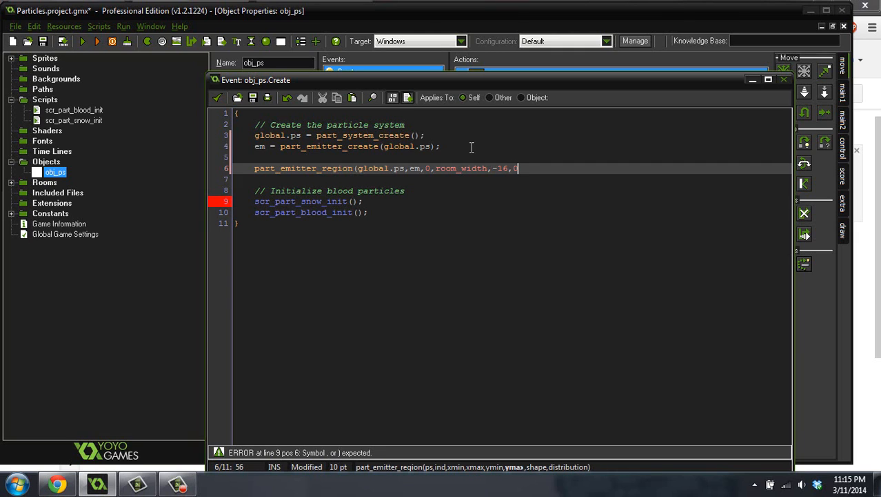
{"action": "type", "text": "0,"}
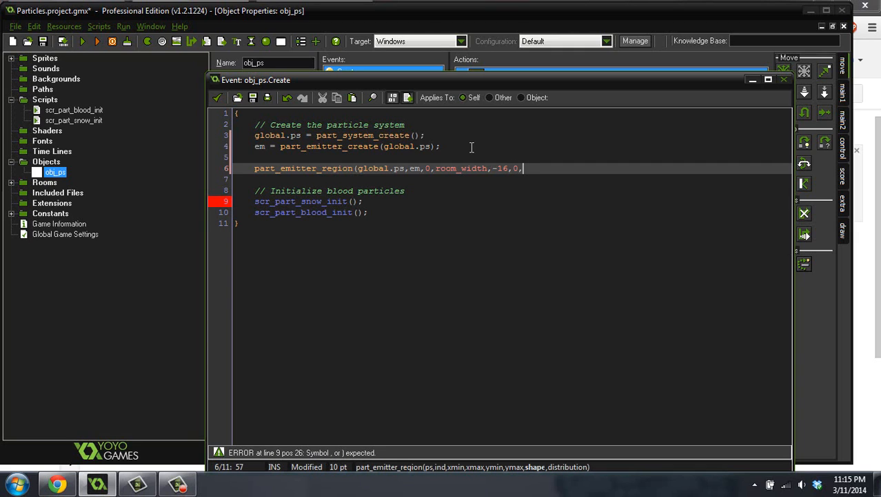
{"action": "type", "text": "ps_shape_"}
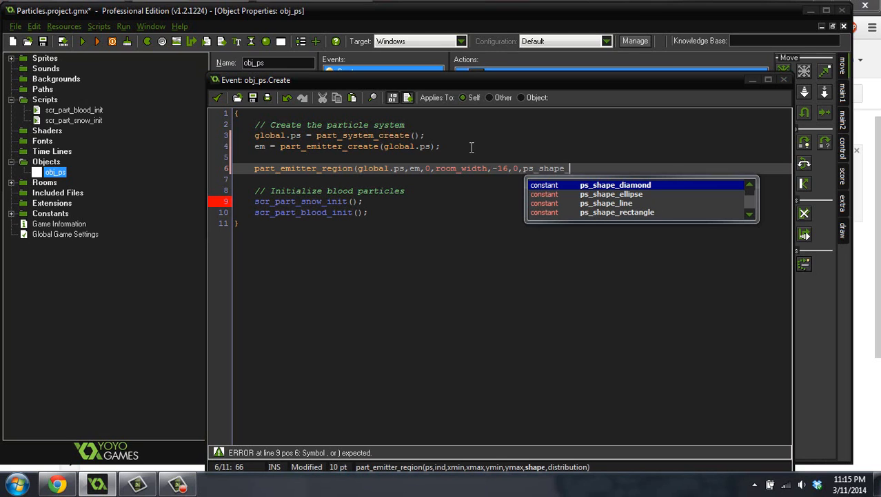
{"action": "type", "text": "rect"}
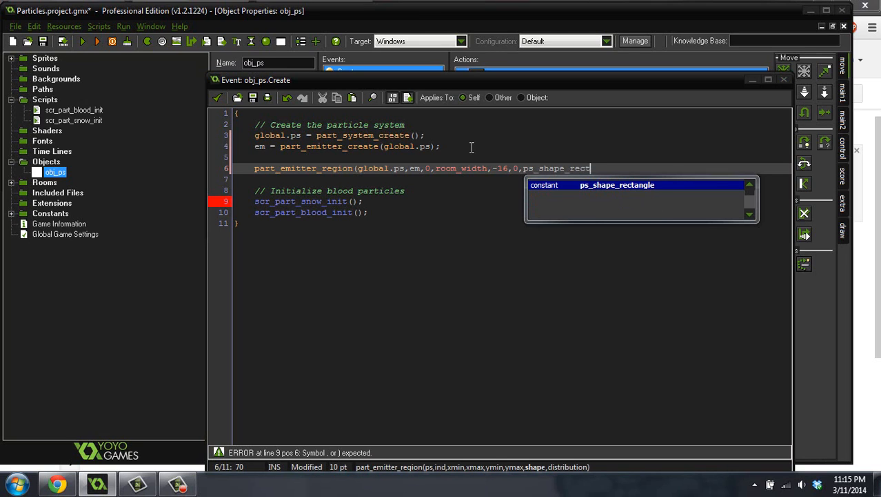
{"action": "type", "text": "angle,"}
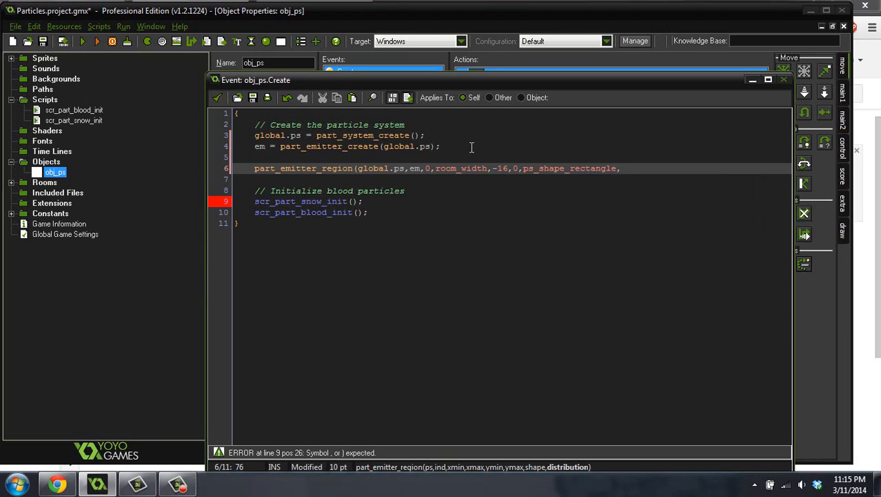
{"action": "type", "text": "p"}
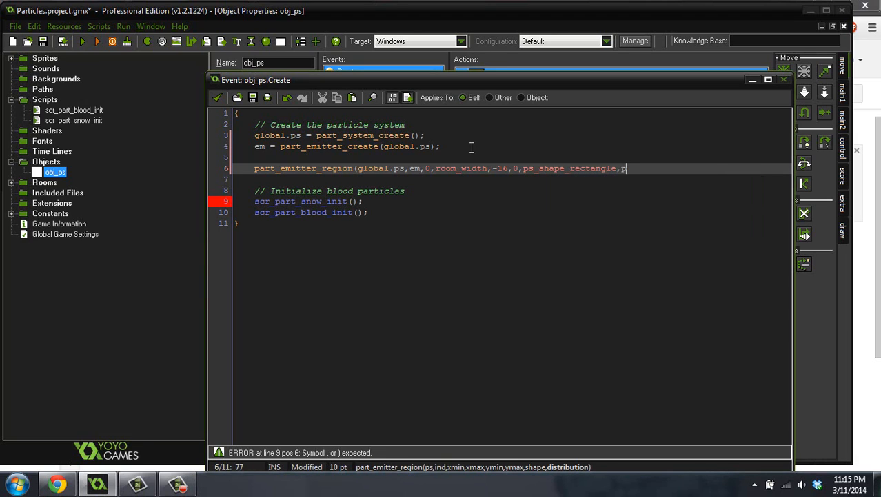
{"action": "type", "text": "s_ditr"}
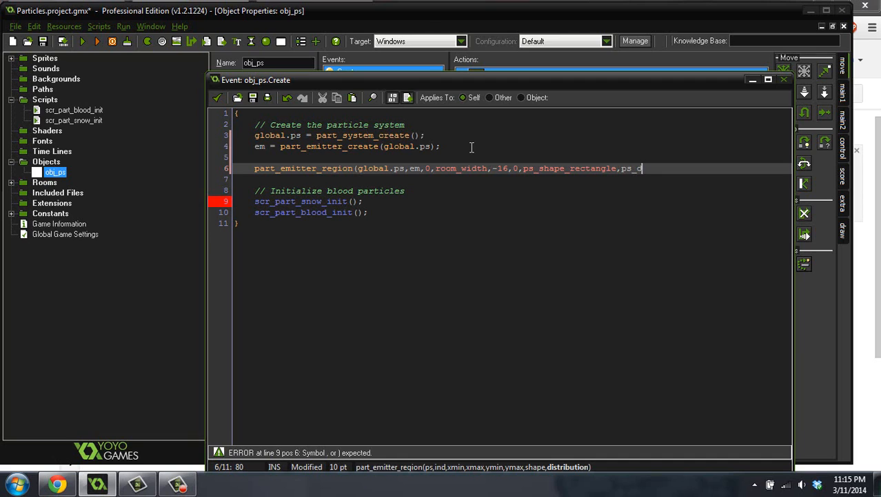
{"action": "type", "text": "i"}
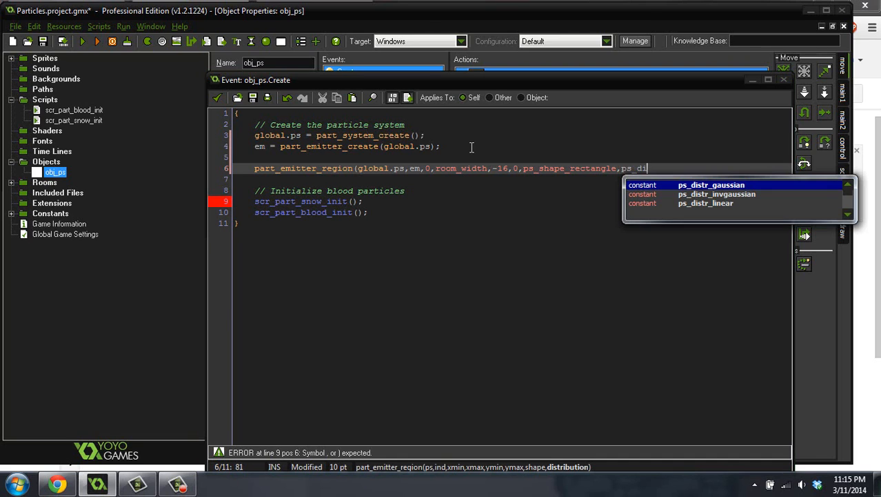
{"action": "mouse_move", "coordinate": [714, 214]}
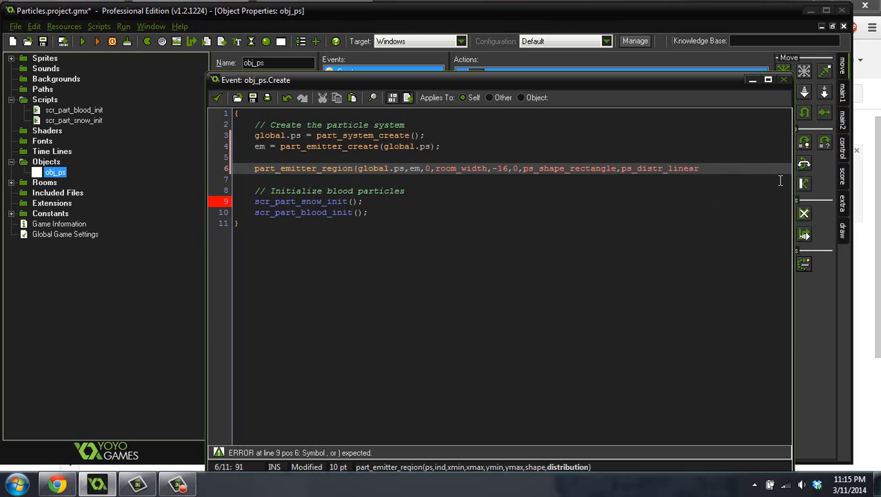
{"action": "type", "text": ");"}
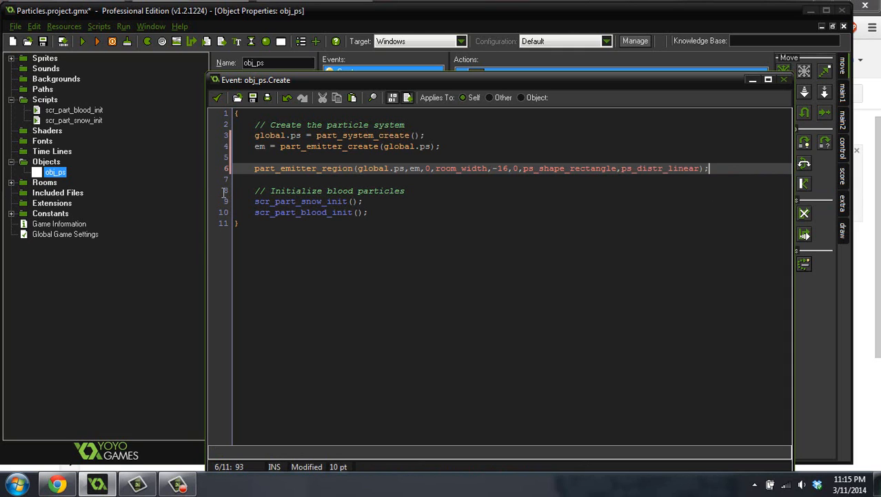
Save and close the Create code, then add a Step event to obj_ps.
{"action": "left_click", "coordinate": [256, 168]}
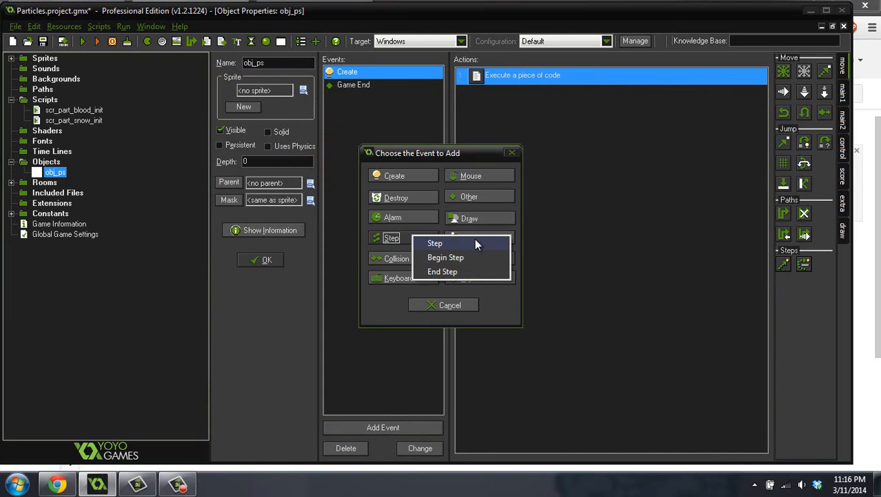
{"action": "left_click", "coordinate": [435, 243]}
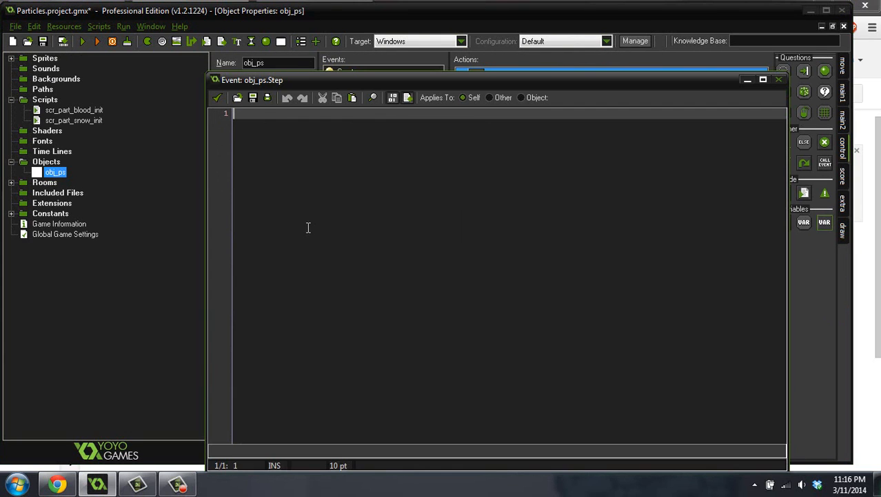
Write part_emitter_stream(global.ps, em, global.pt_snow, .5); in the Step code, changing rate 1 to .5.
{"action": "type", "text": "{}"}
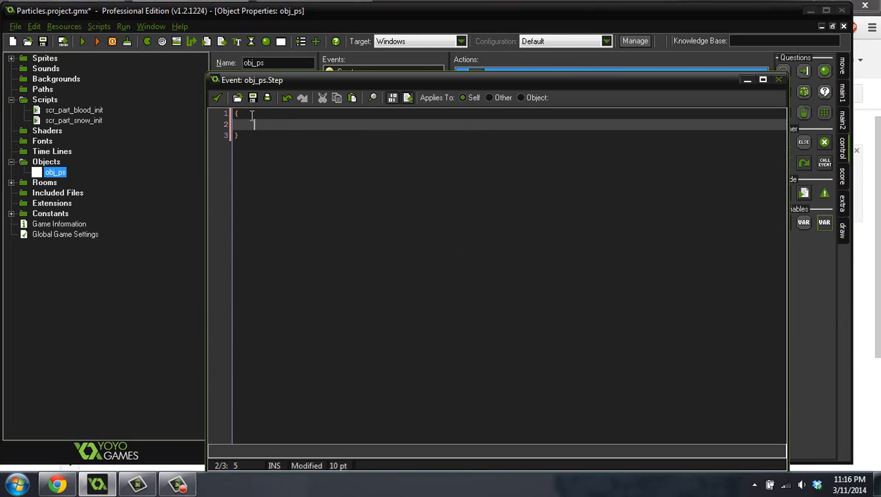
{"action": "type", "text": "part"}
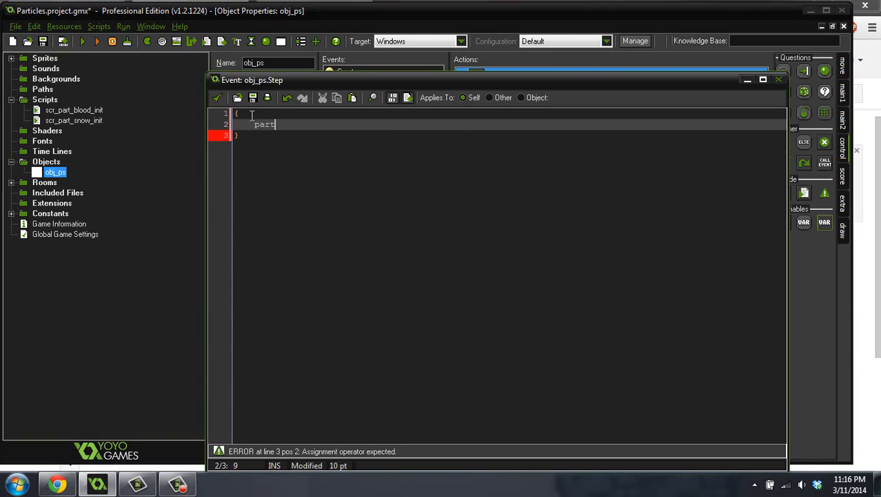
{"action": "type", "text": "_emitter"}
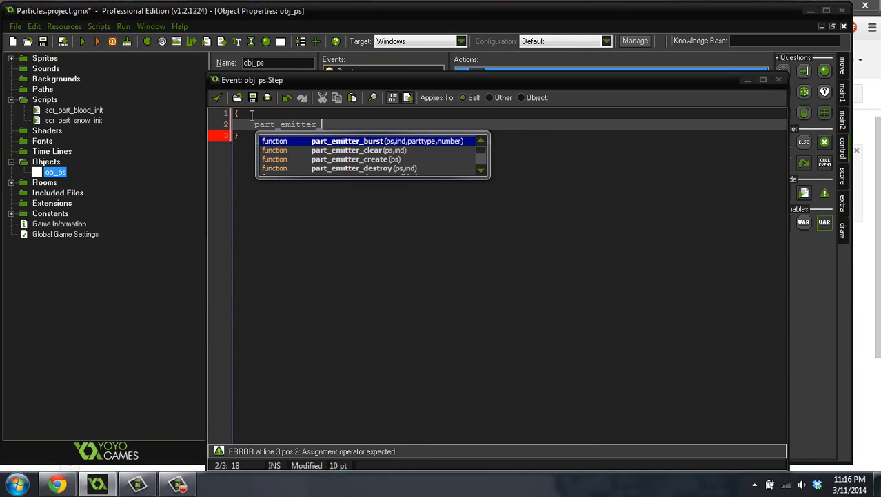
{"action": "type", "text": "_stream"}
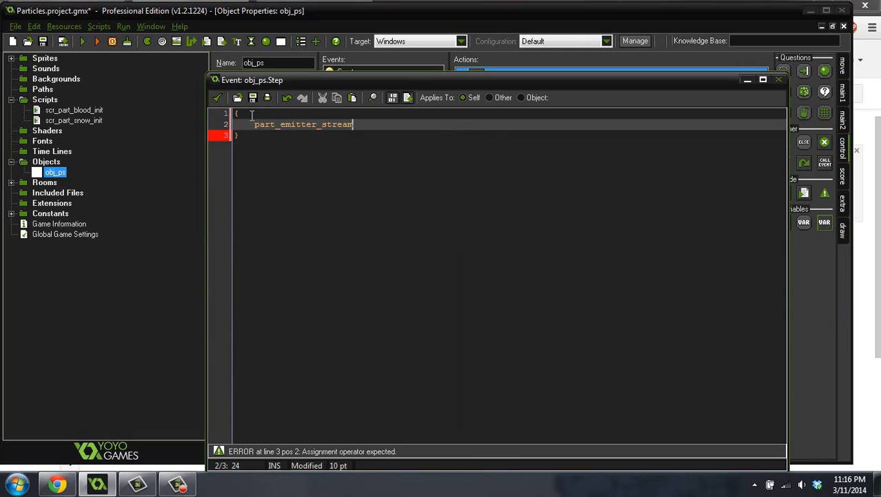
{"action": "type", "text": "(globalps,"}
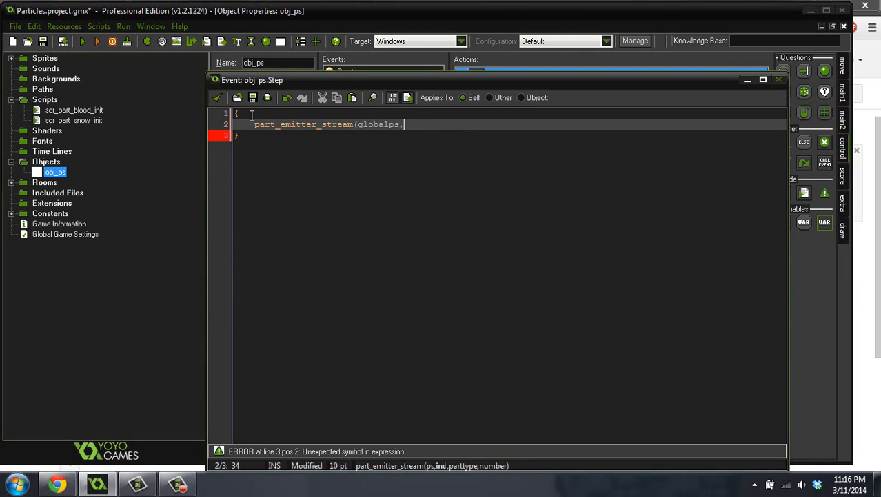
{"action": "type", "text": "em,"}
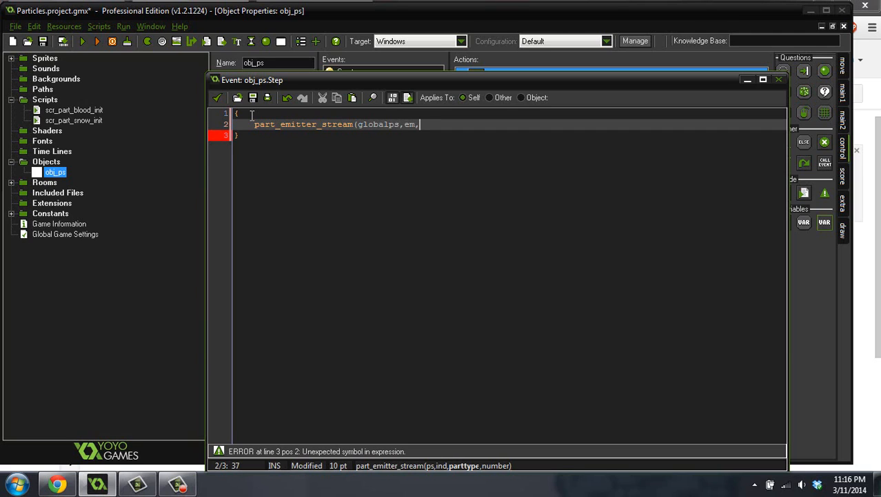
{"action": "type", "text": "global"}
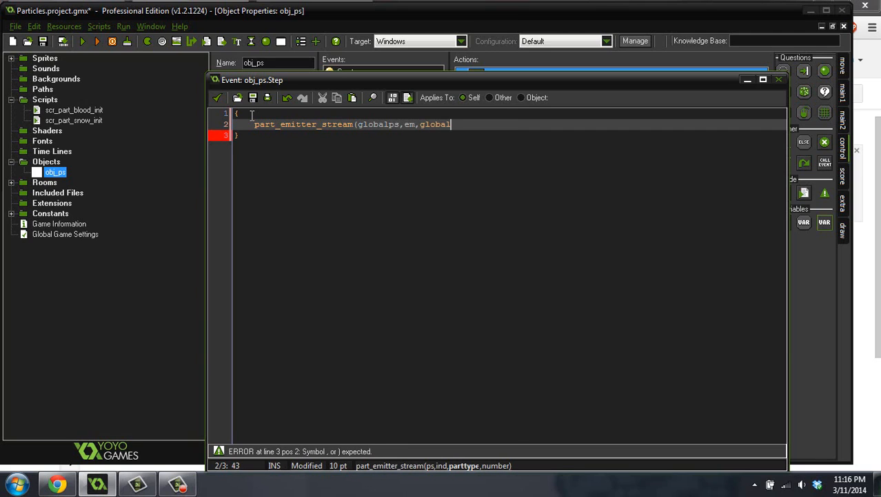
{"action": "type", "text": ".pt"}
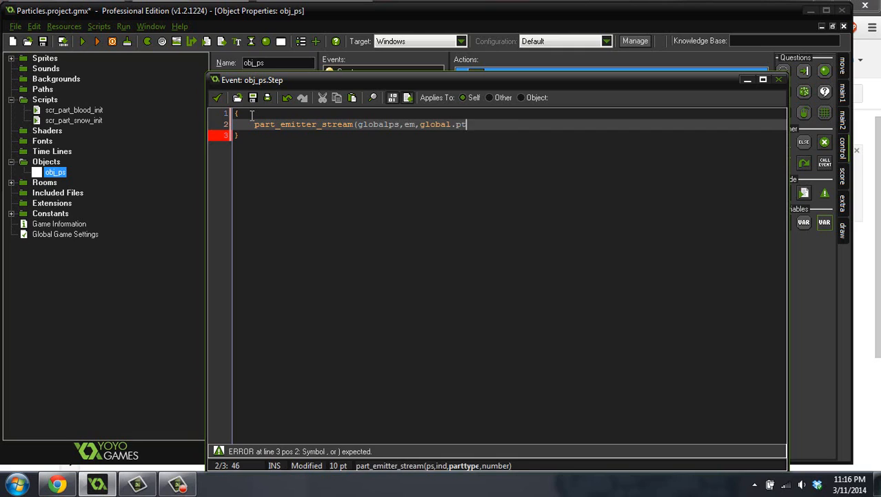
{"action": "type", "text": "_snow,"}
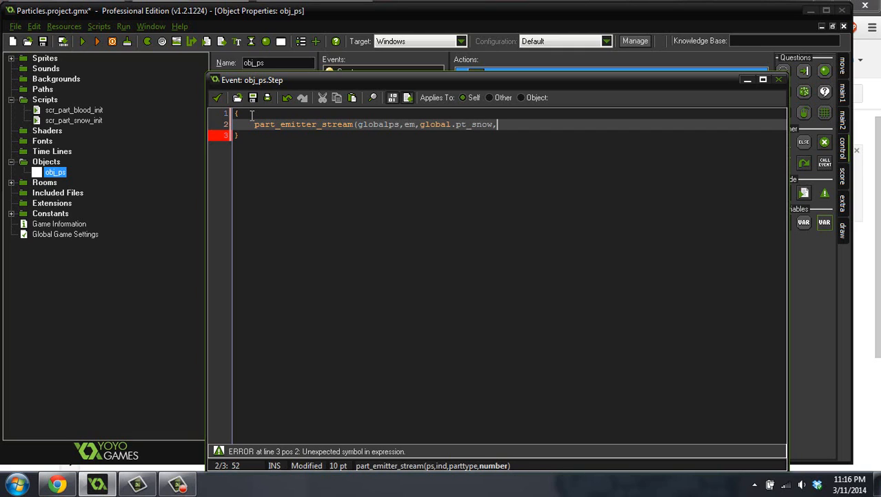
{"action": "type", "text": "1);"}
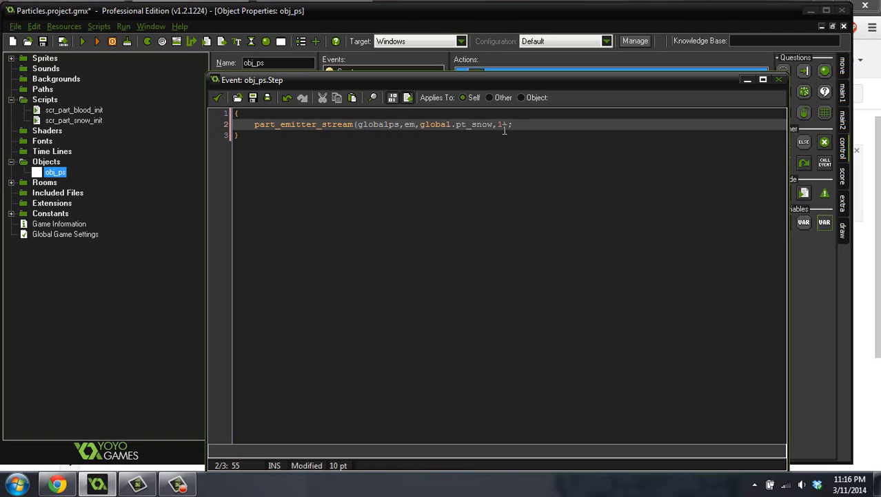
{"action": "key", "text": "Backspace"}
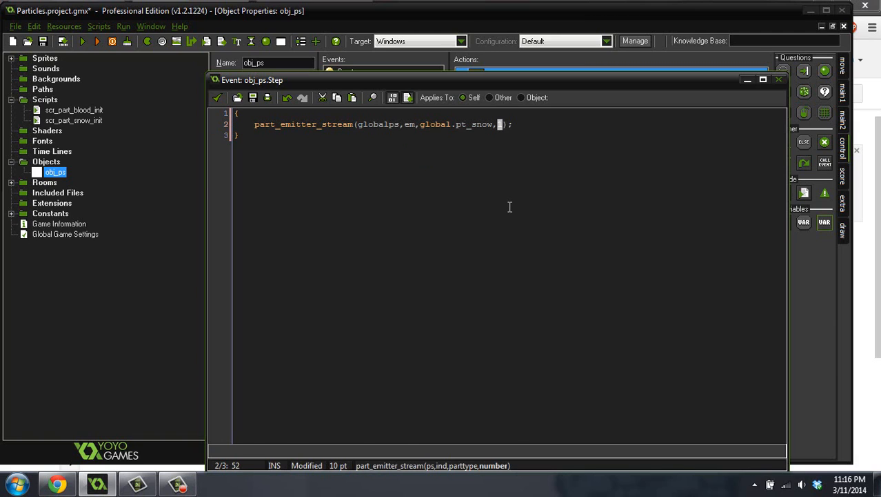
{"action": "type", "text": ".5"}
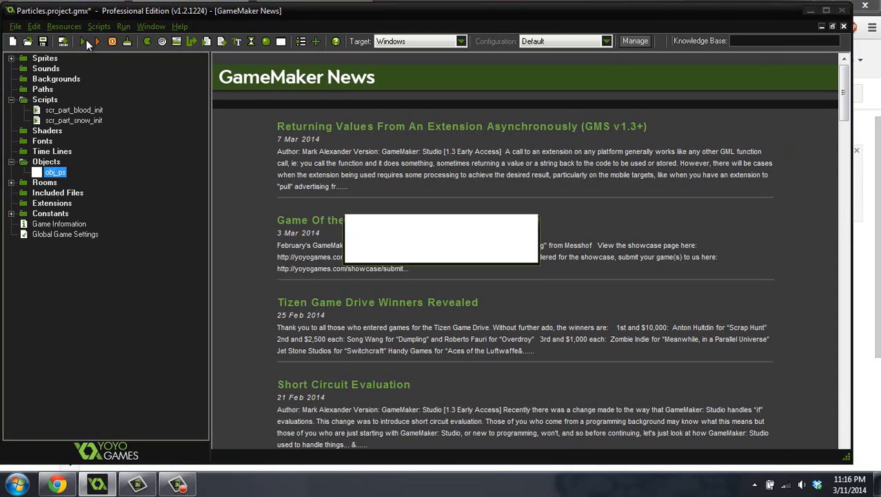
{"action": "left_click", "coordinate": [82, 42]}
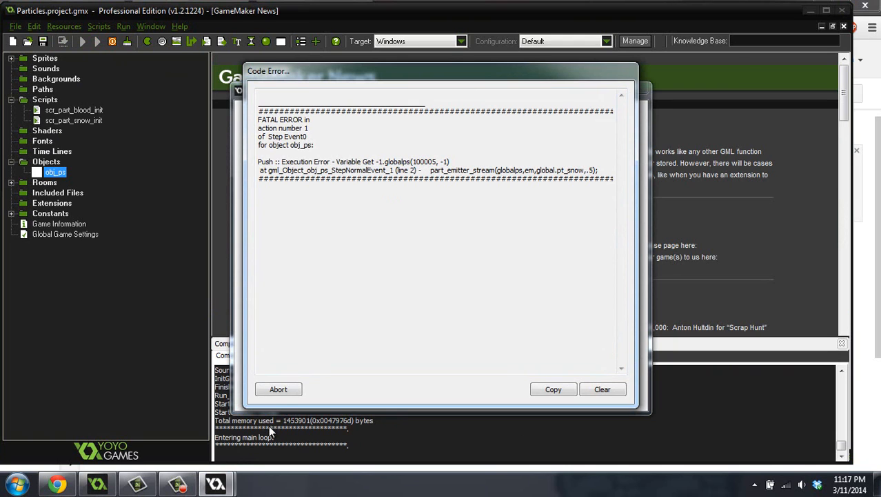
{"action": "left_click", "coordinate": [277, 389]}
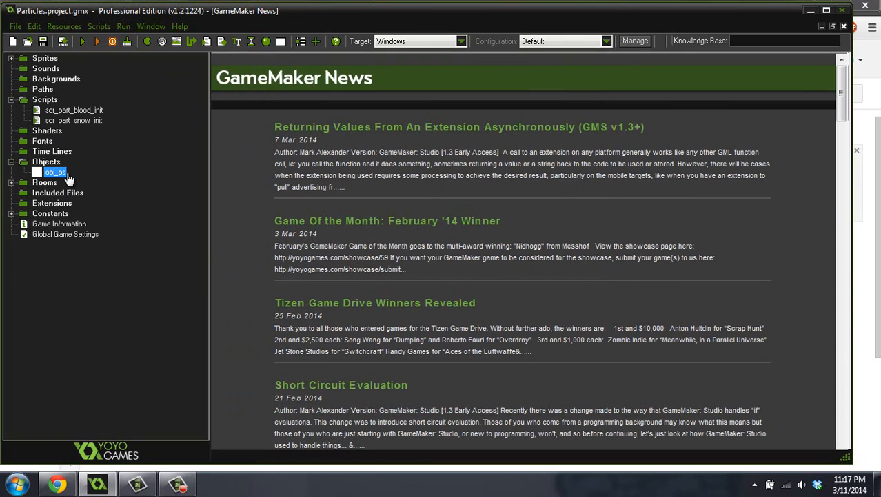
{"action": "double_click", "coordinate": [55, 172]}
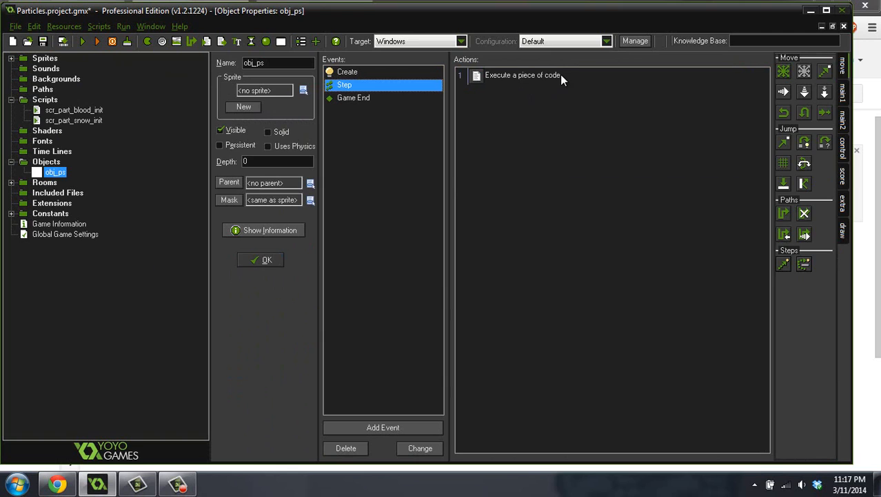
{"action": "double_click", "coordinate": [522, 74]}
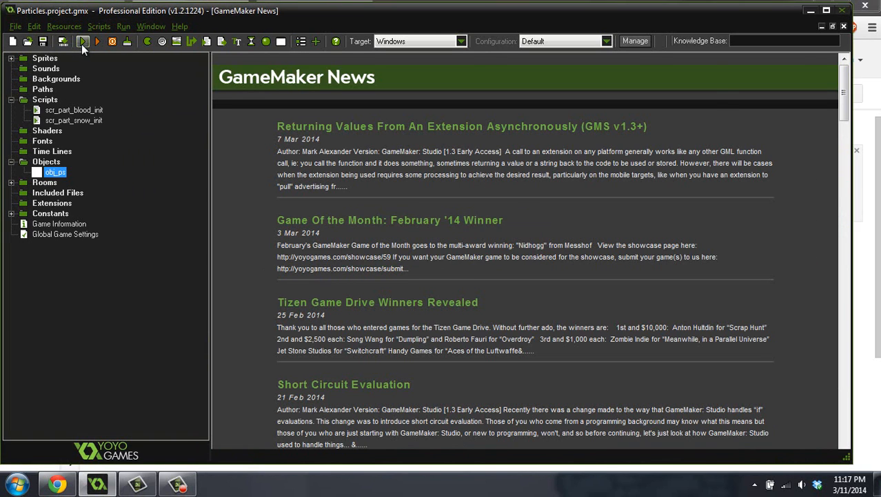
{"action": "left_click", "coordinate": [82, 41]}
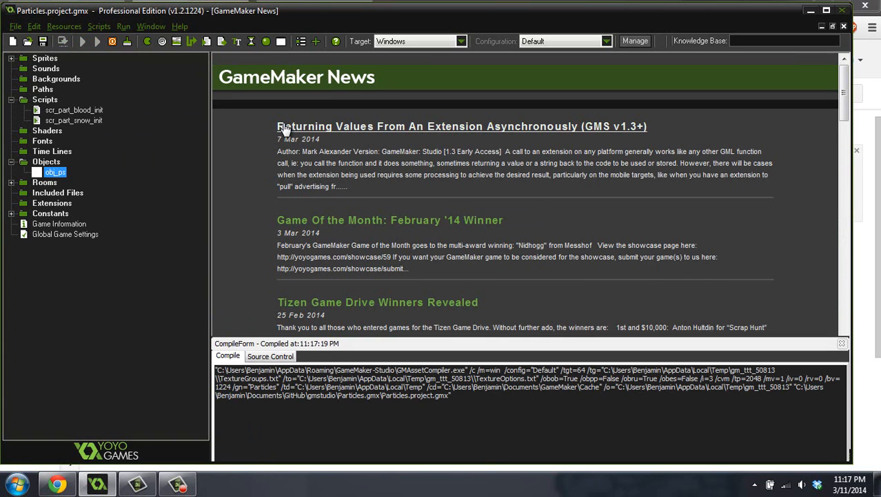
{"action": "mouse_move", "coordinate": [379, 197]}
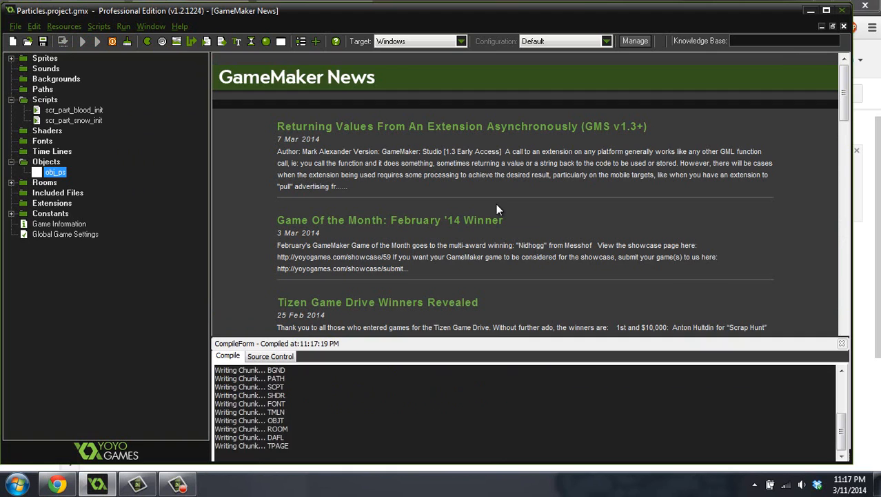
{"action": "left_click", "coordinate": [82, 41]}
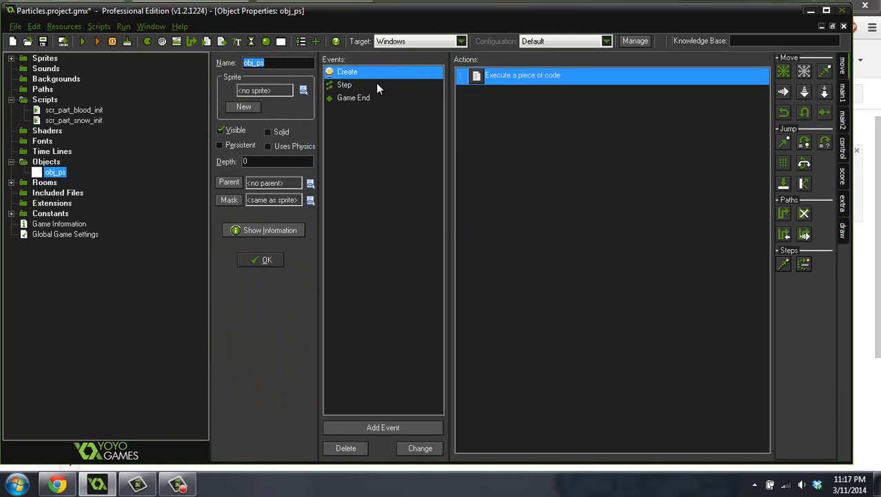
{"action": "double_click", "coordinate": [523, 74]}
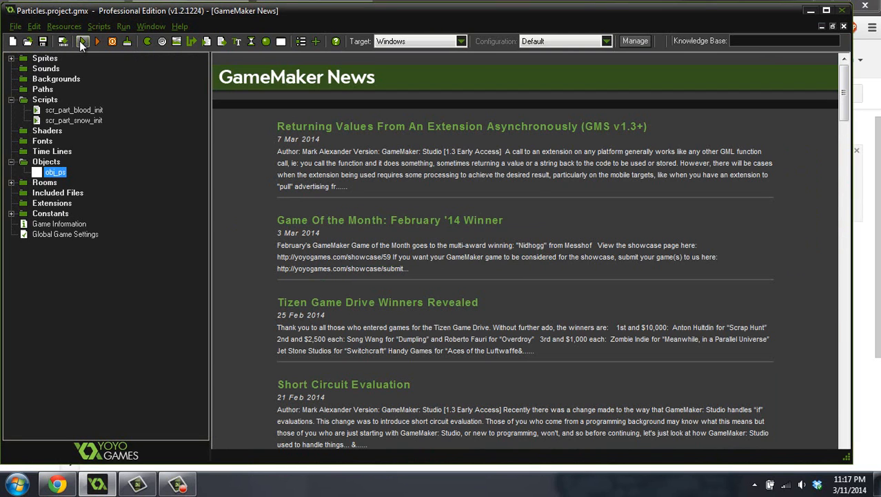
{"action": "left_click", "coordinate": [82, 41]}
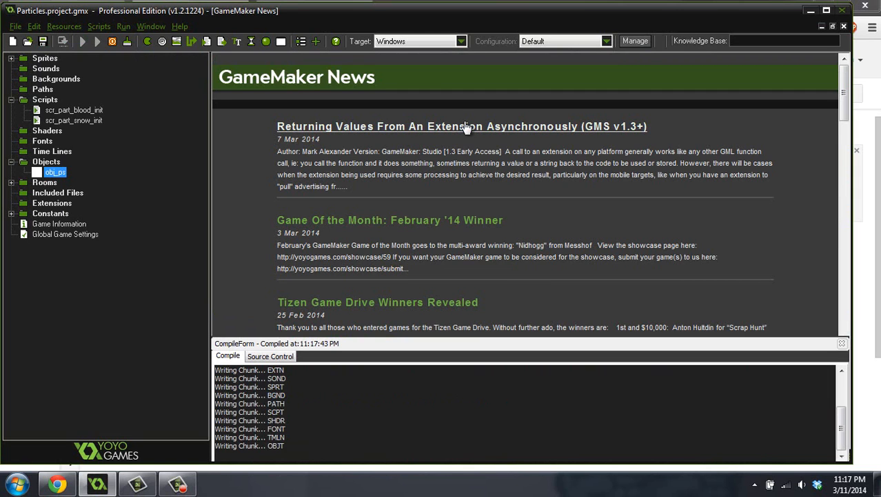
{"action": "left_click", "coordinate": [82, 40]}
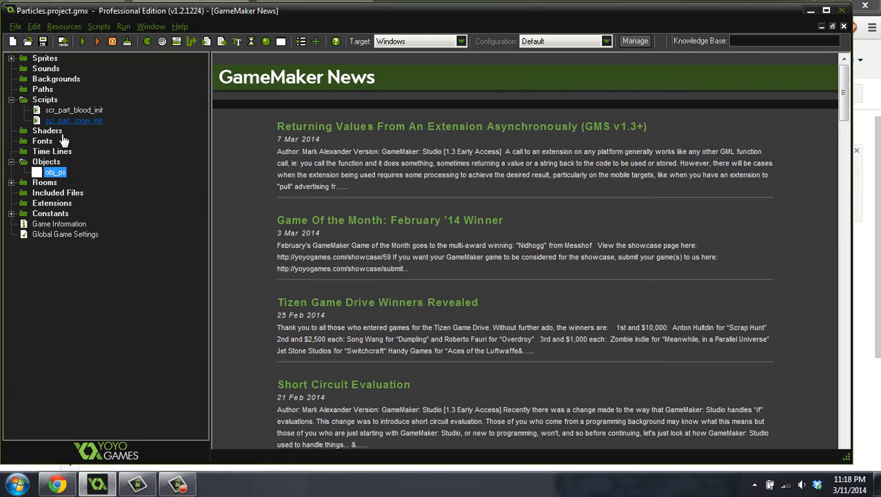
Reopen obj_ps and its Create event code.
{"action": "double_click", "coordinate": [55, 171]}
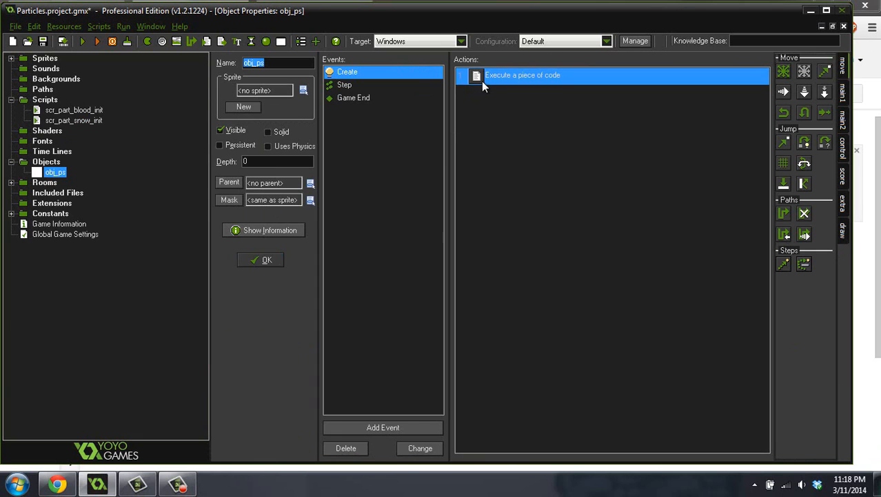
{"action": "double_click", "coordinate": [523, 75]}
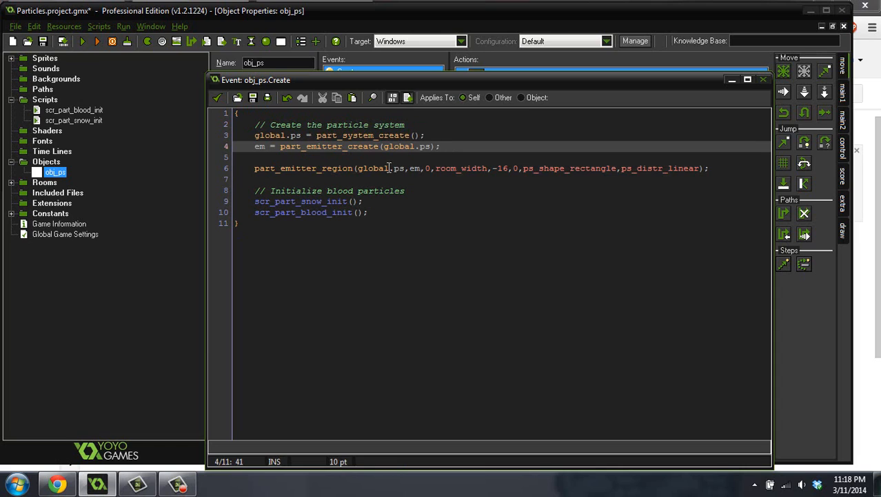
{"action": "mouse_move", "coordinate": [276, 168]}
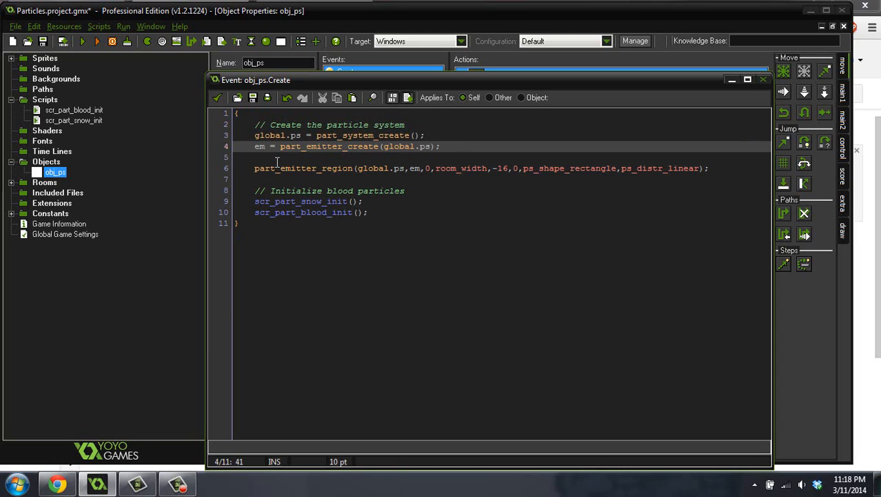